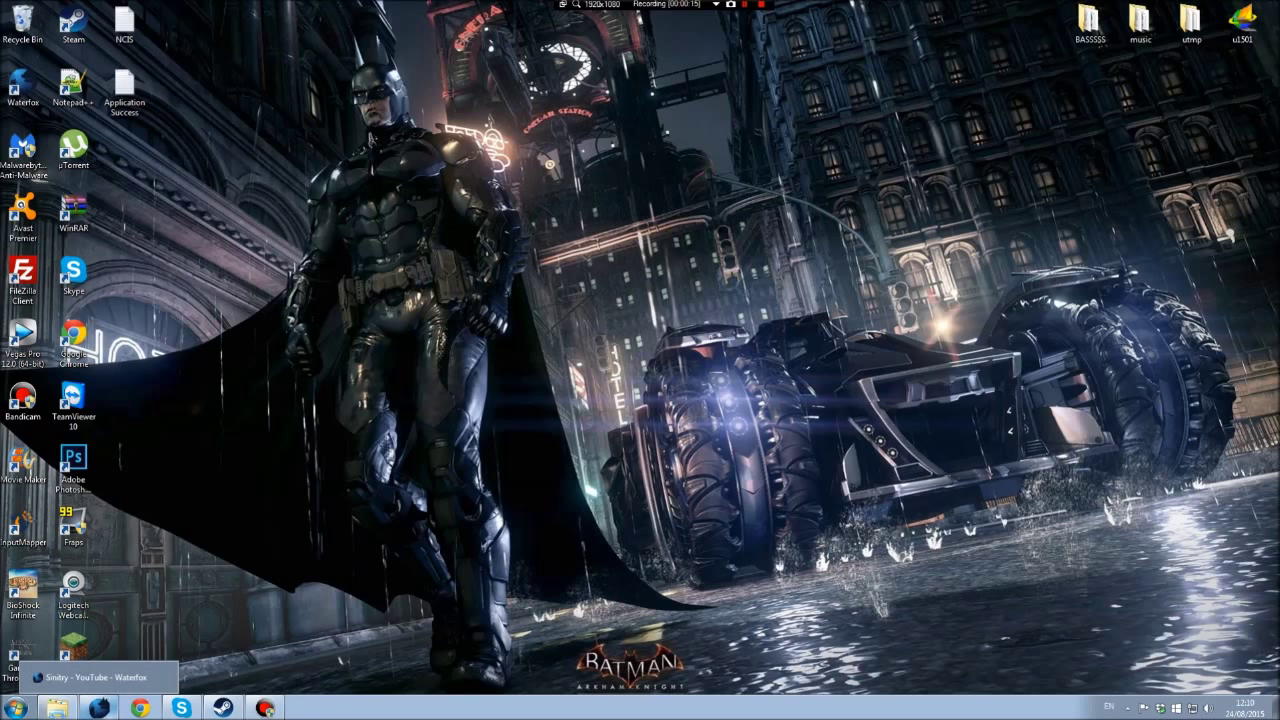
Bring the YouTube channel window forward and open a new Google tab
{"action": "left_click", "coordinate": [95, 677]}
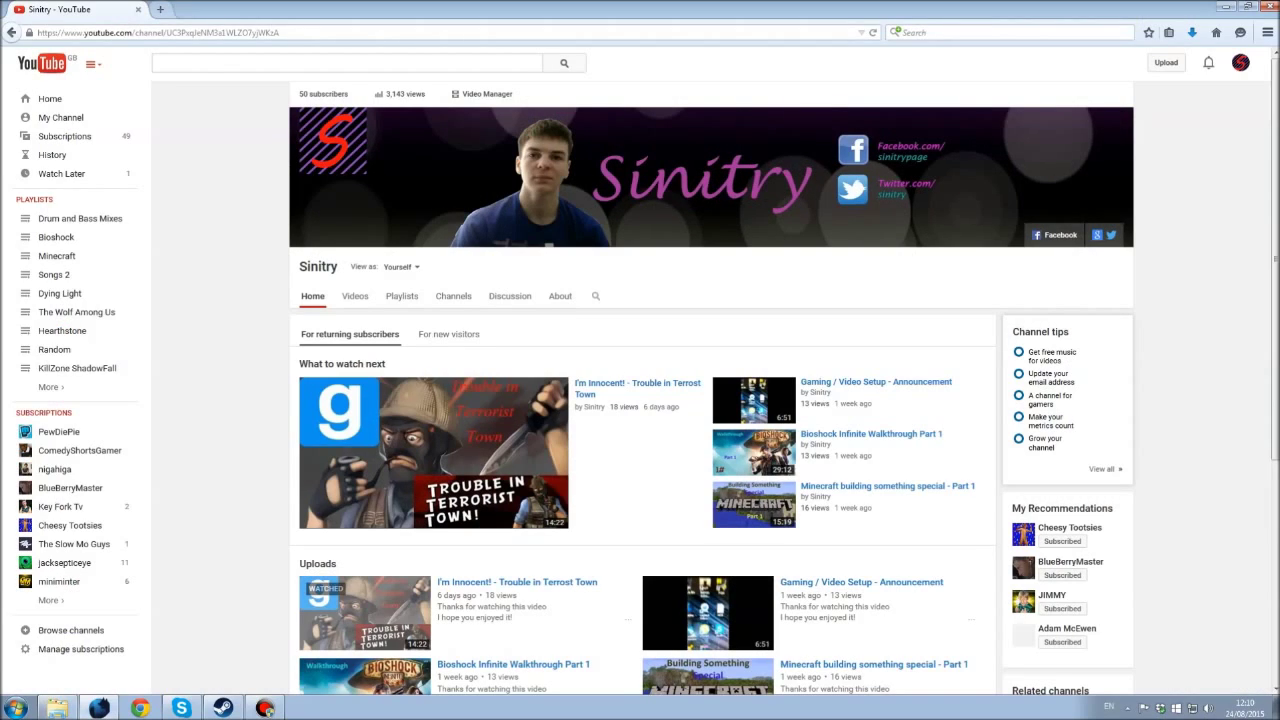
{"action": "left_click", "coordinate": [301, 9]}
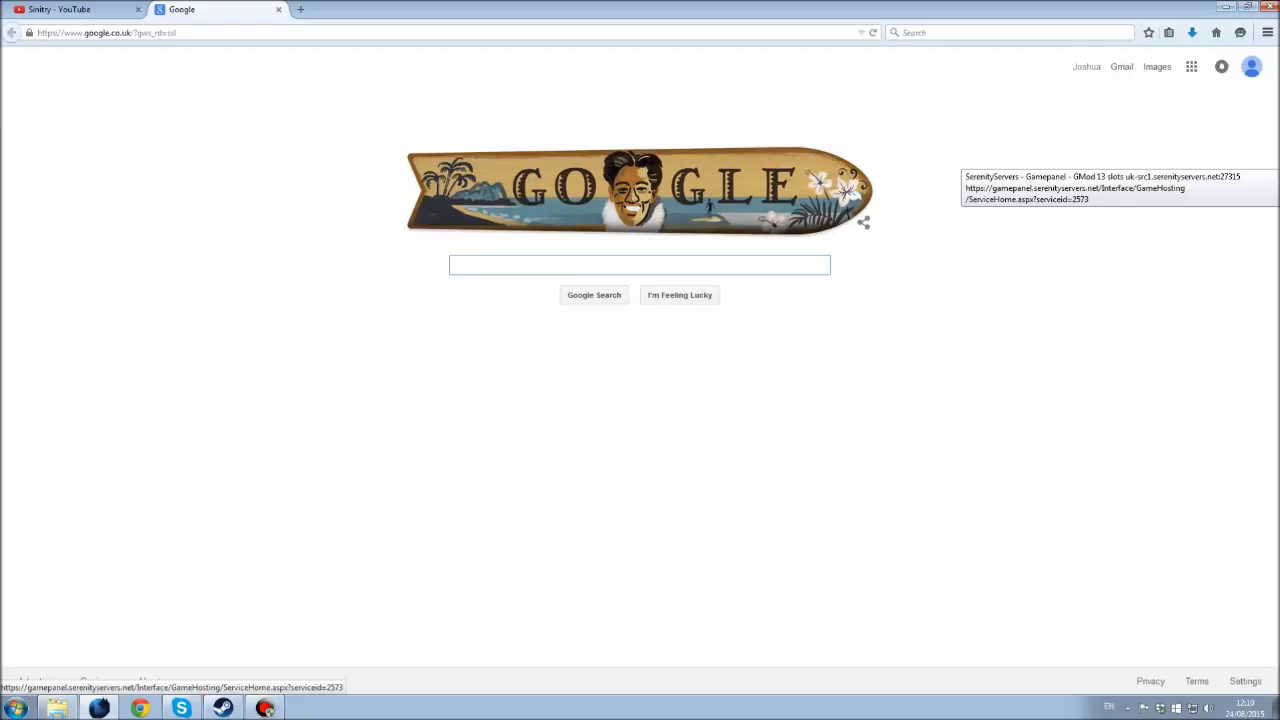
Search Google for 'serenity servers'
{"action": "left_click", "coordinate": [639, 264]}
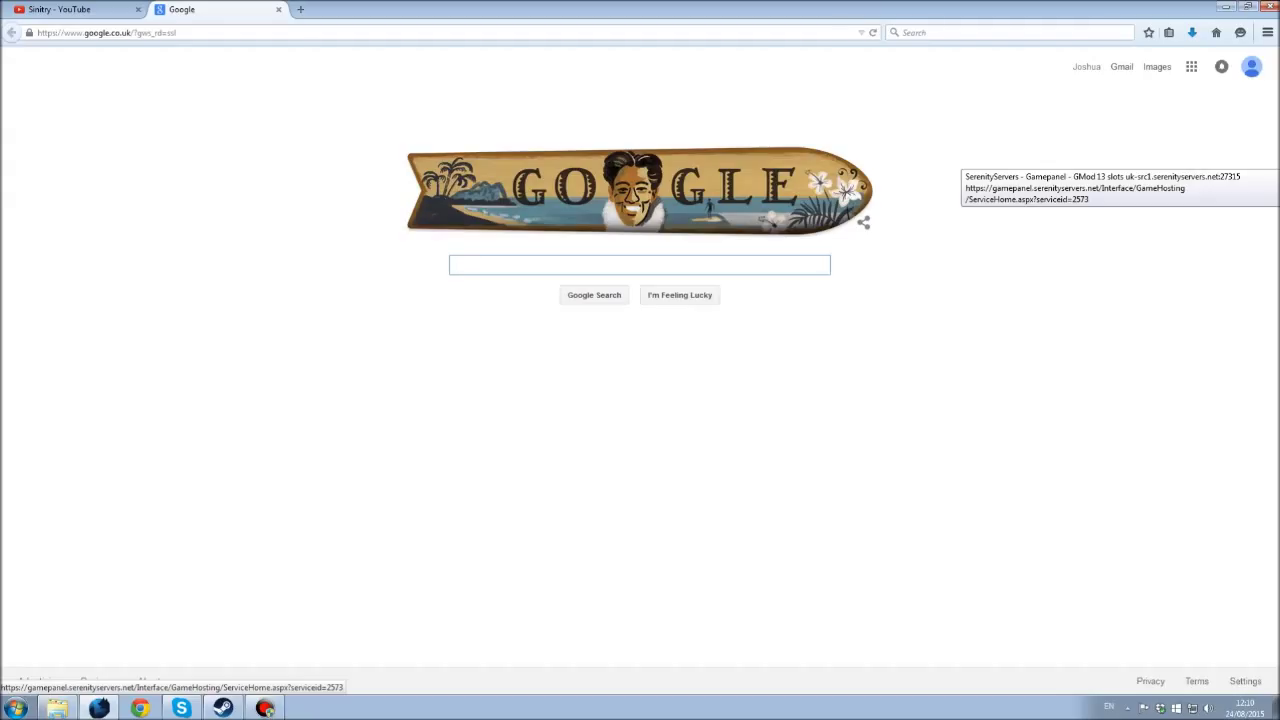
{"action": "left_click", "coordinate": [639, 264]}
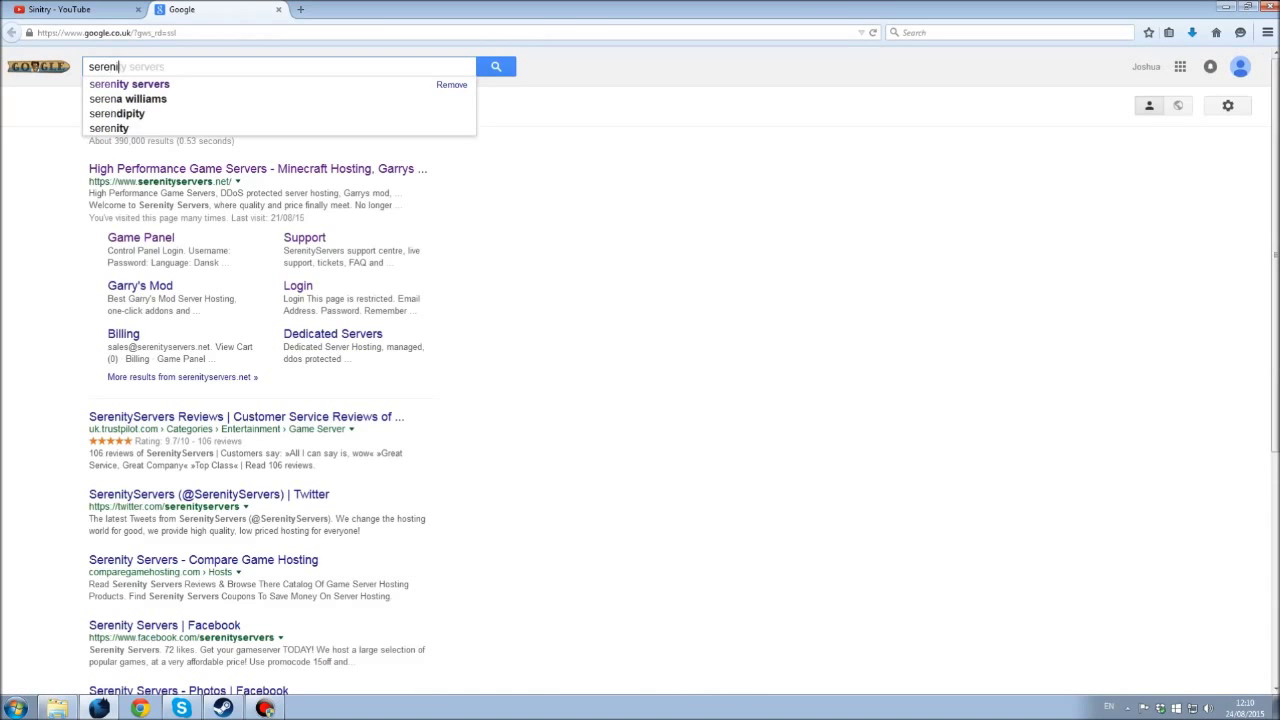
{"action": "left_click", "coordinate": [129, 84]}
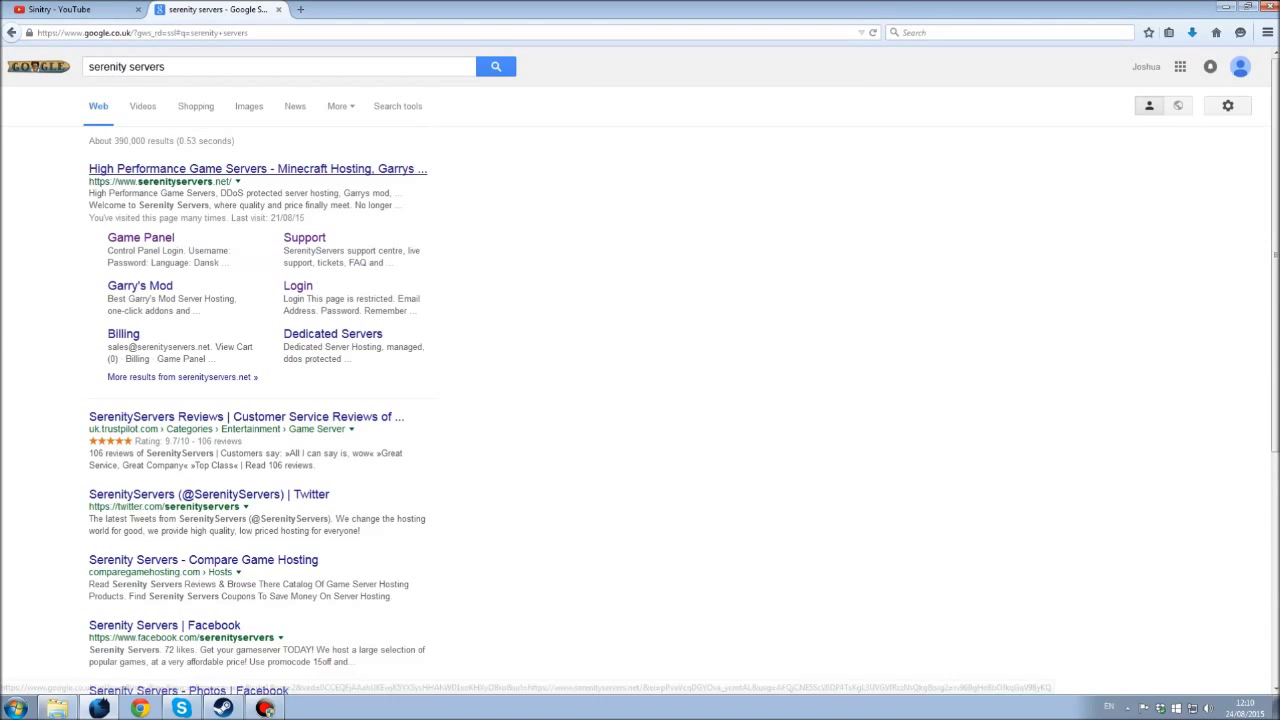
Open the SerenityServers site and start configuring a Garry's Mod hosting order
{"action": "left_click", "coordinate": [257, 168]}
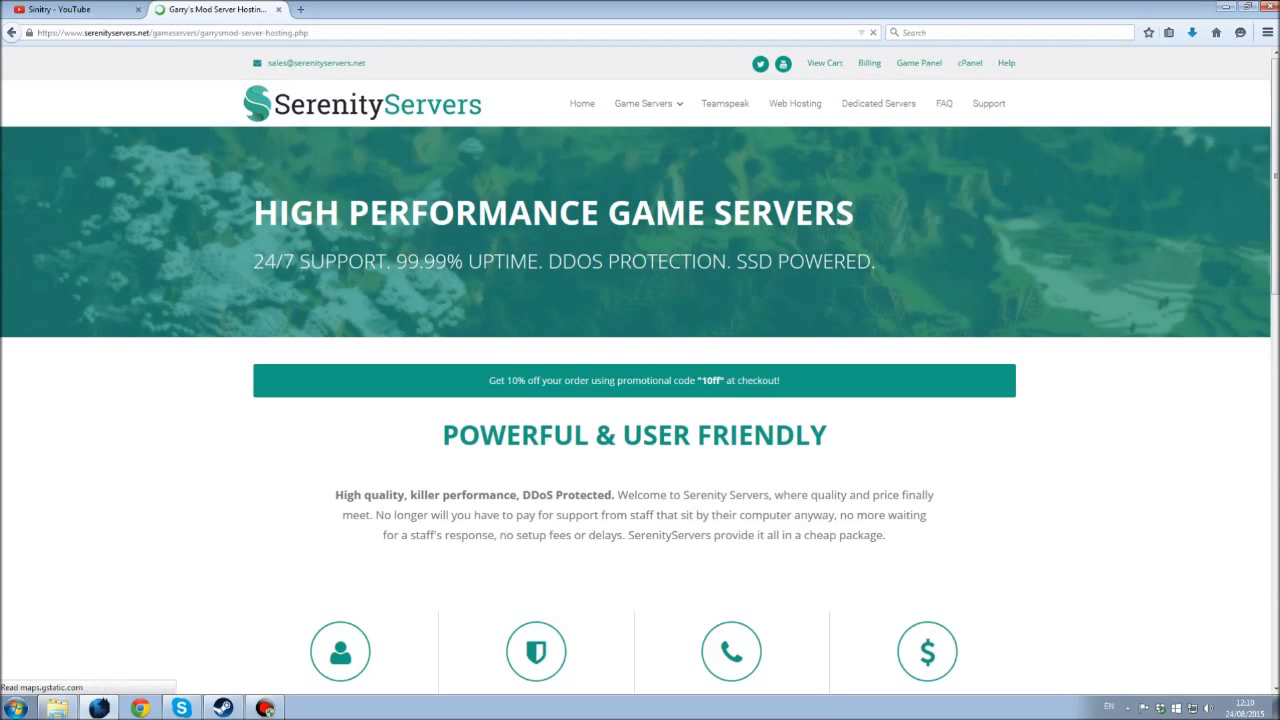
{"action": "scroll", "scroll_direction": "down", "scroll_amount": 3}
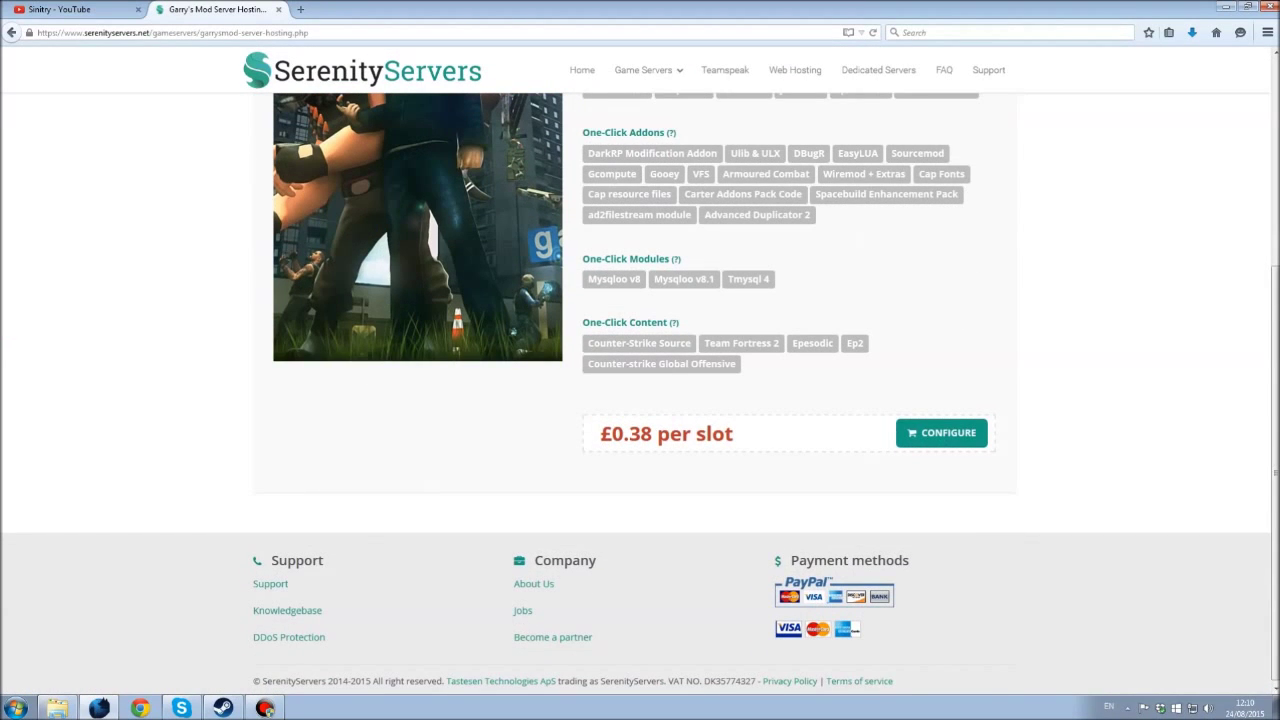
{"action": "left_click", "coordinate": [940, 432]}
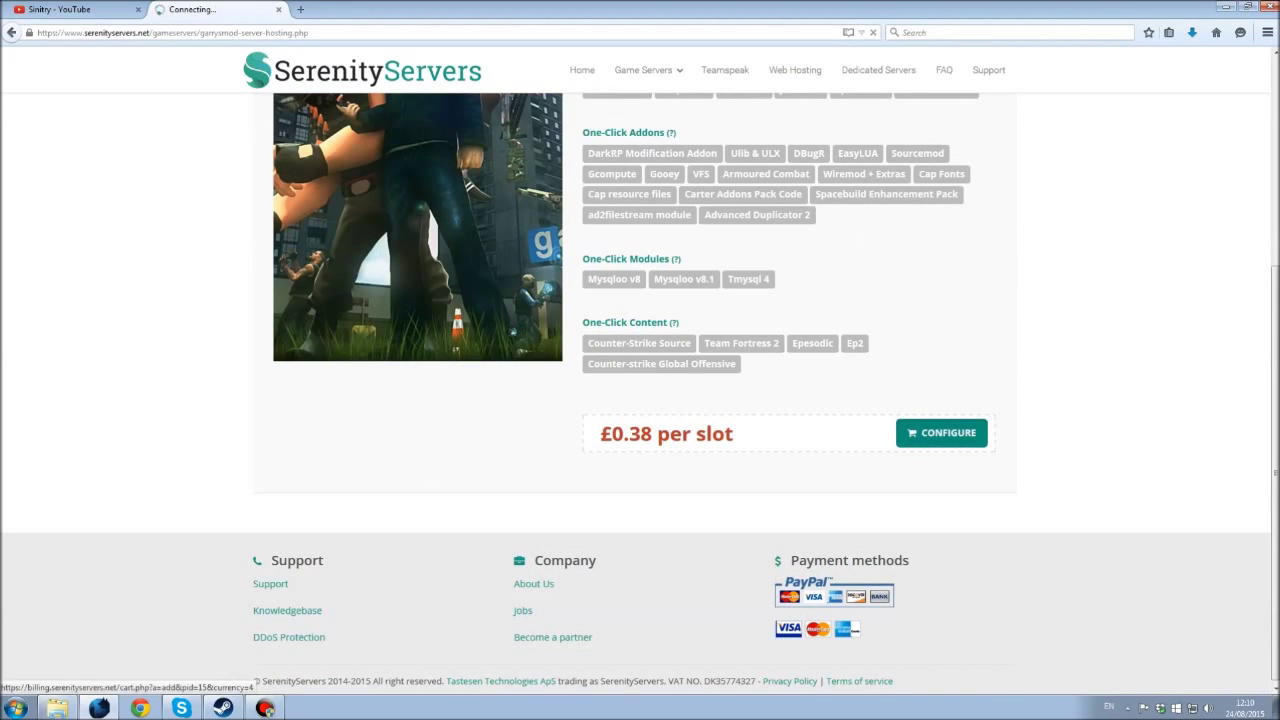
{"action": "left_click", "coordinate": [941, 432]}
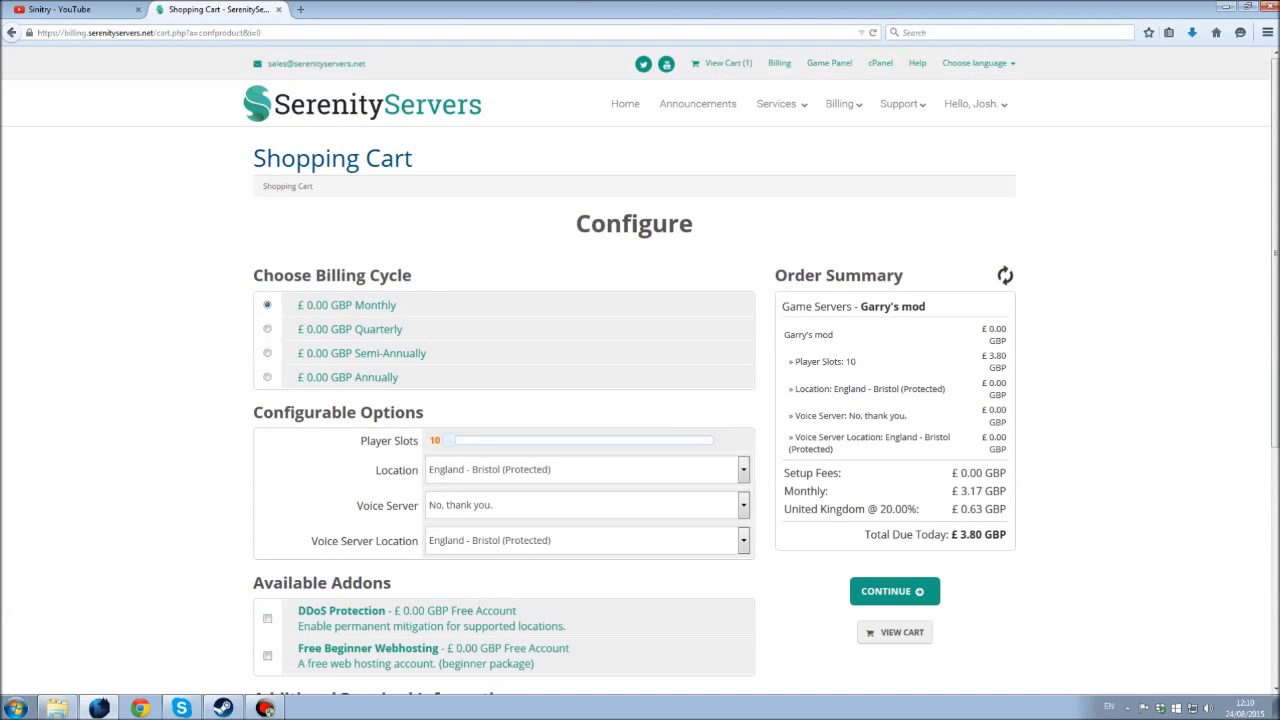
Set the Player Slots slider to 12, raising the total due to £4.56
{"action": "scroll", "scroll_direction": "down", "scroll_amount": 3}
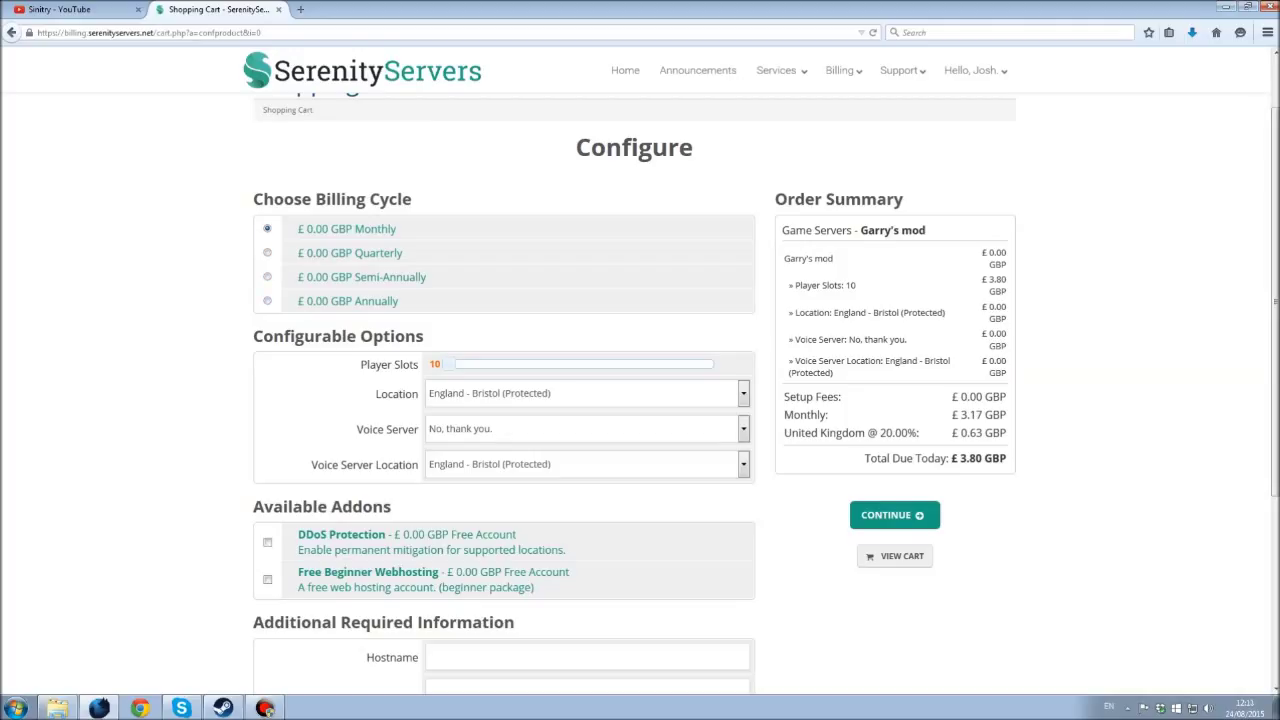
{"action": "left_click_drag", "start_coordinate": [435, 363], "coordinate": [553, 363]}
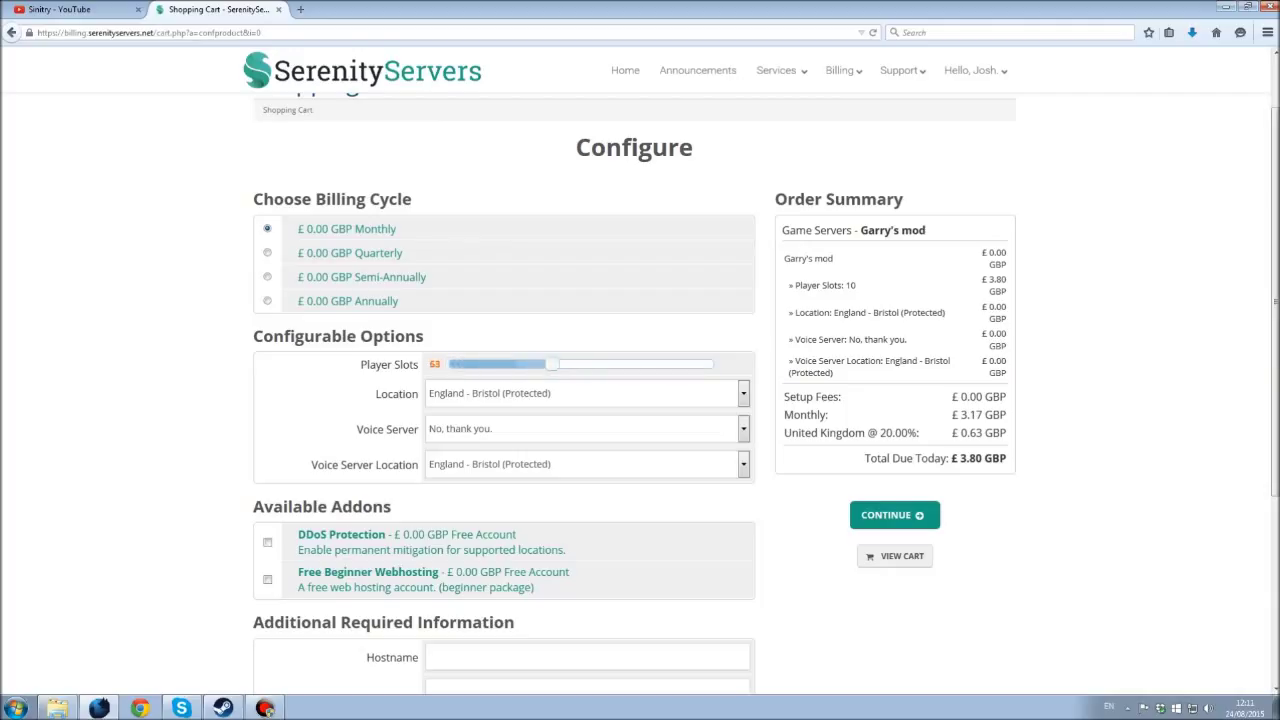
{"action": "left_click_drag", "start_coordinate": [551, 364], "coordinate": [615, 364]}
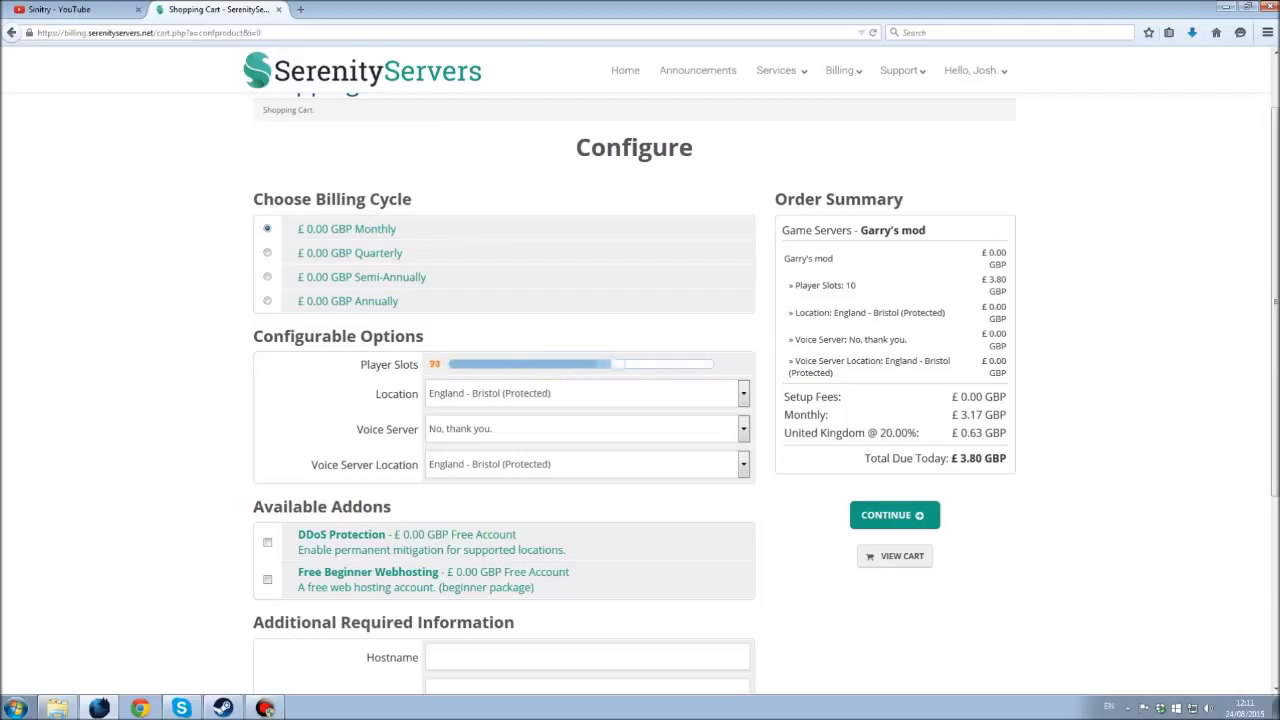
{"action": "left_click_drag", "start_coordinate": [617, 363], "coordinate": [454, 363]}
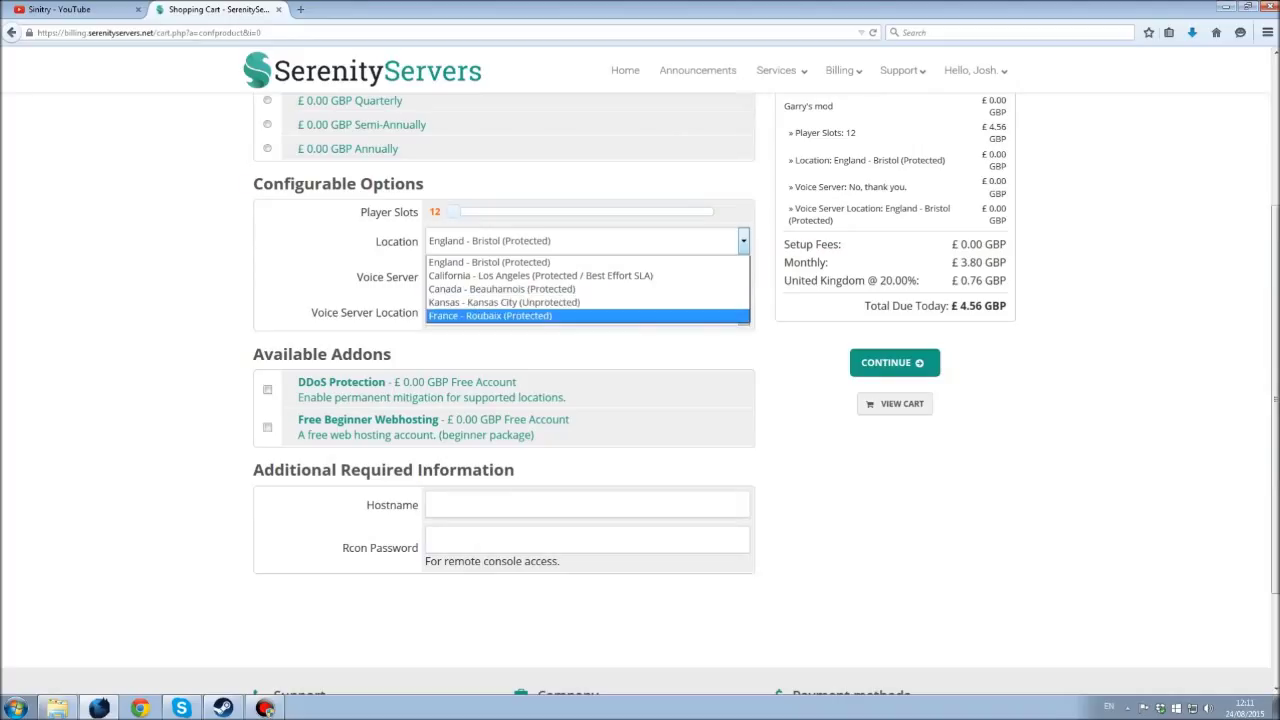
Keep England - Bristol locations with no voice server, and add free DDoS Protection
{"action": "left_click", "coordinate": [489, 262]}
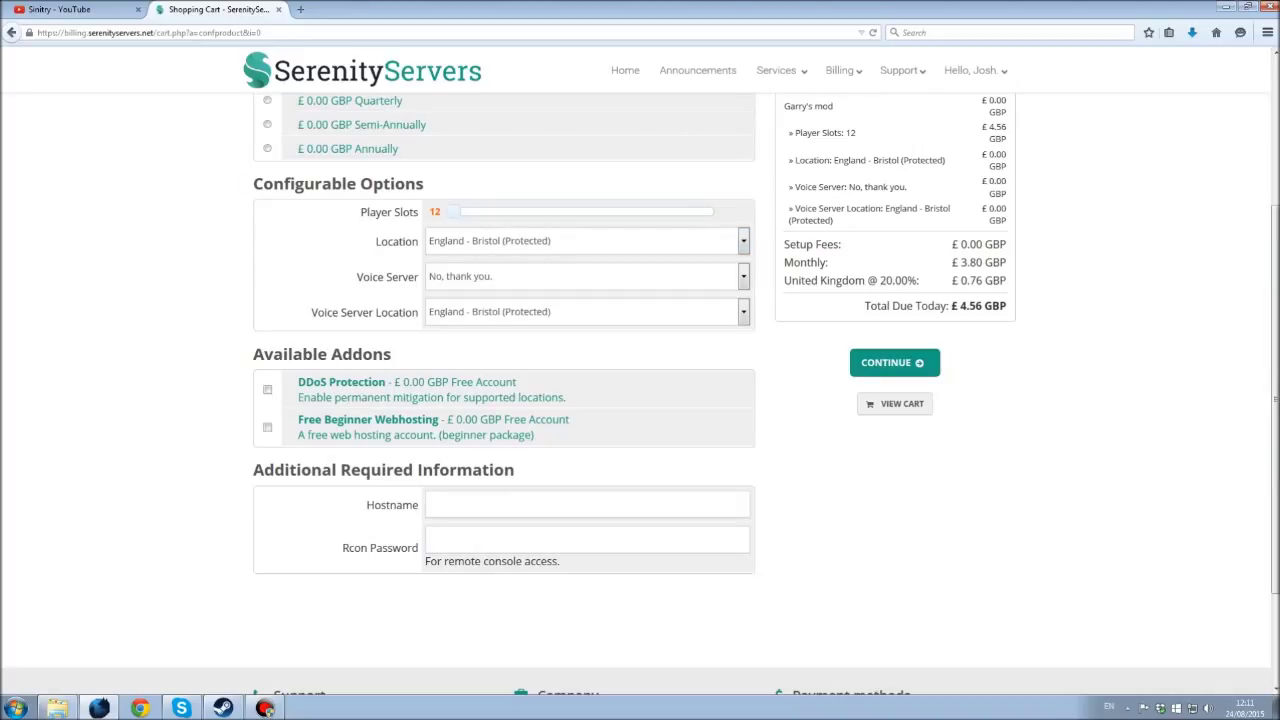
{"action": "left_click", "coordinate": [587, 276]}
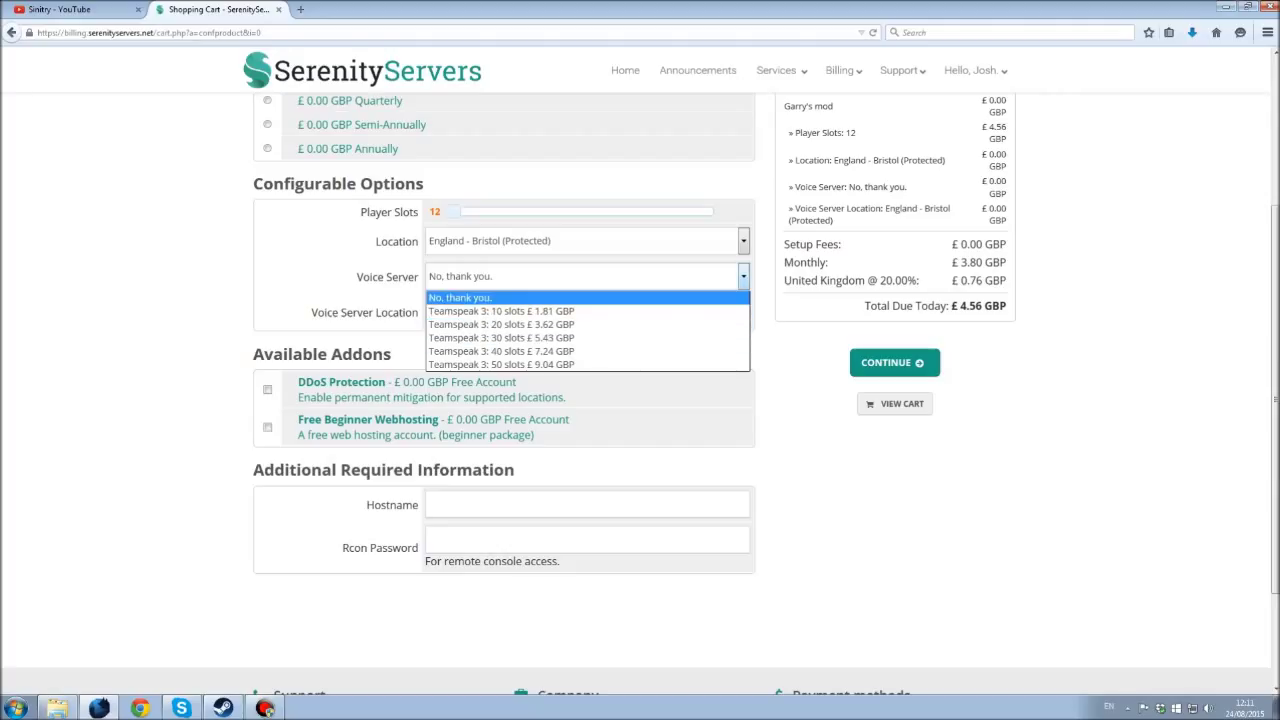
{"action": "left_click", "coordinate": [459, 297]}
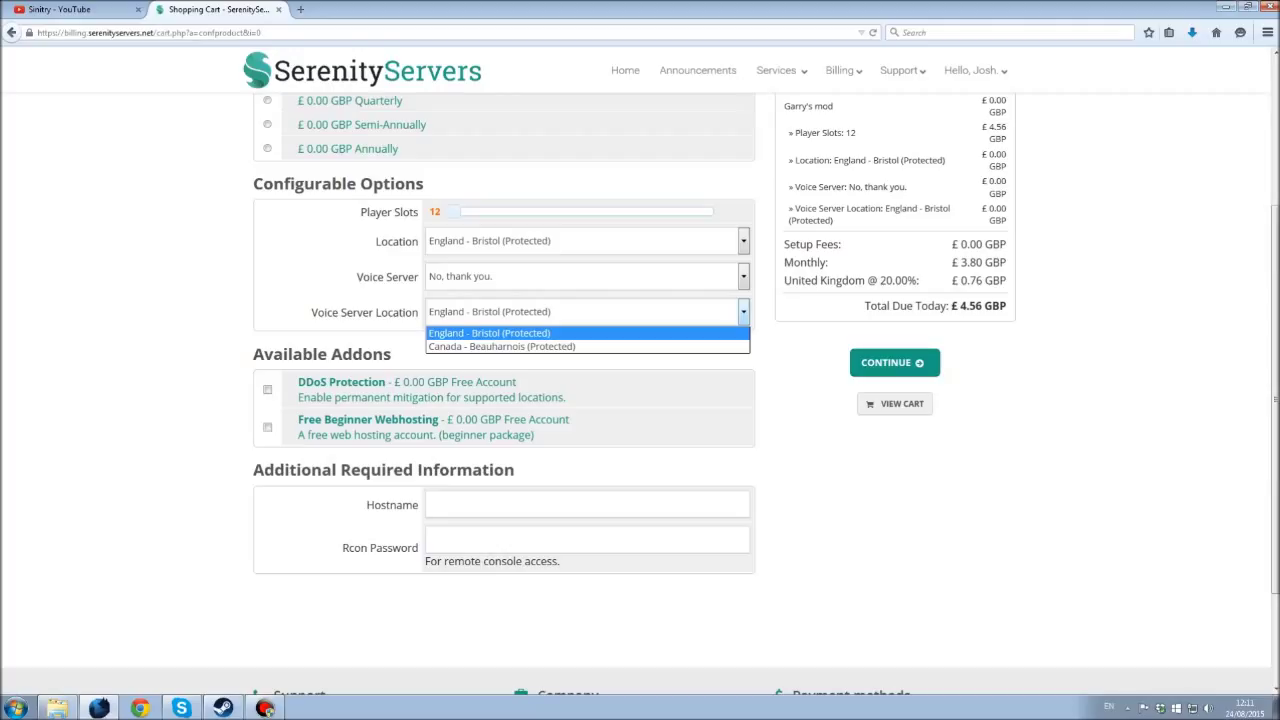
{"action": "mouse_move", "coordinate": [501, 346]}
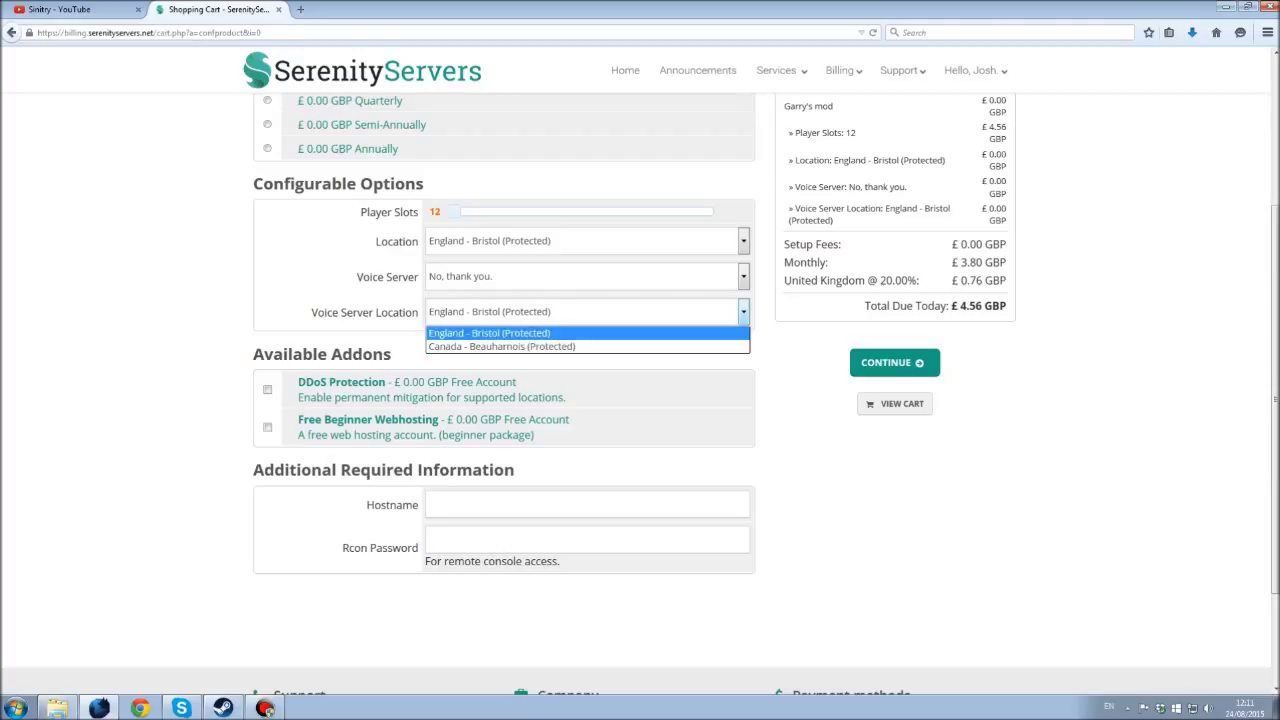
{"action": "left_click", "coordinate": [489, 332]}
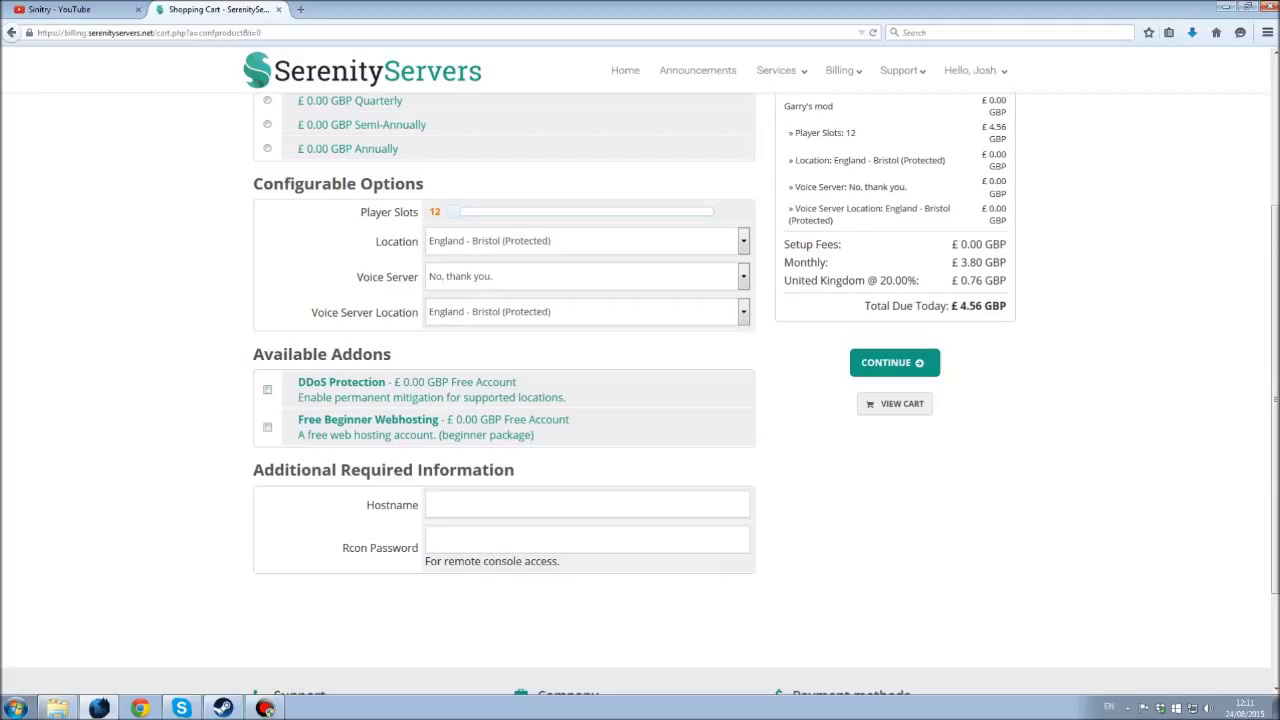
{"action": "left_click", "coordinate": [267, 389]}
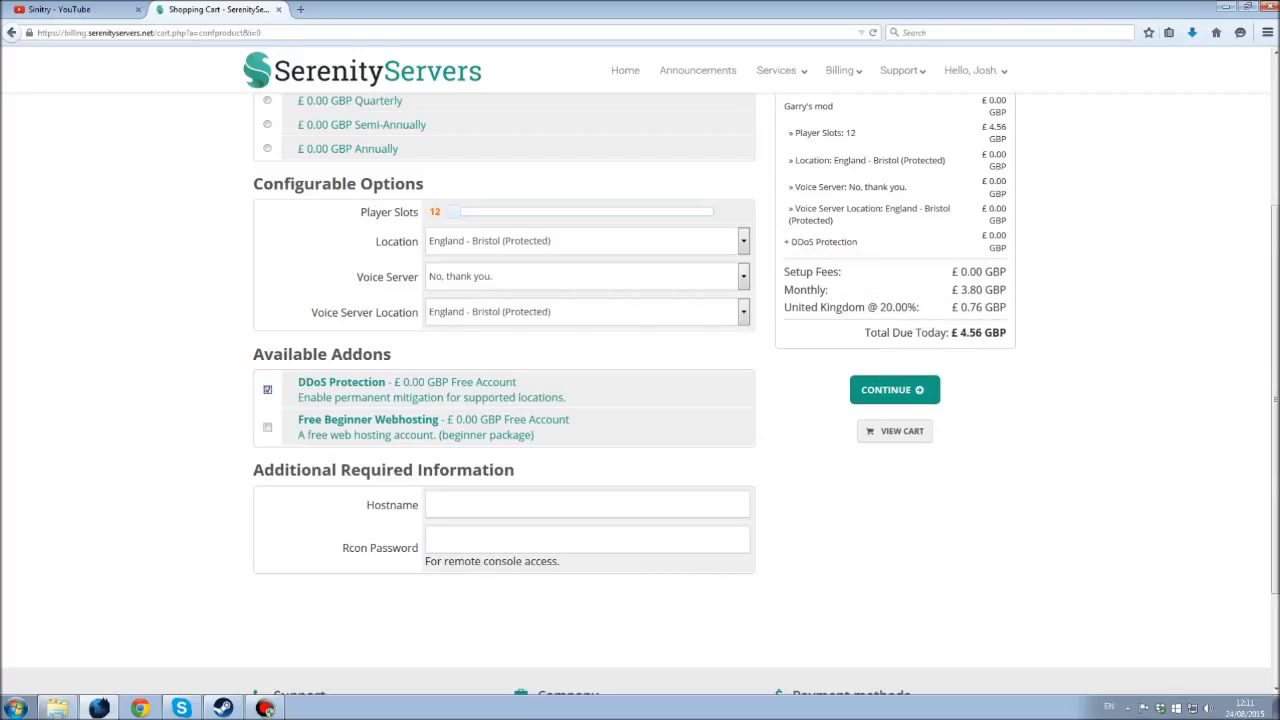
Add the free Beginner Webhosting addon alongside DDoS Protection, total staying £4.56
{"action": "left_click", "coordinate": [267, 427]}
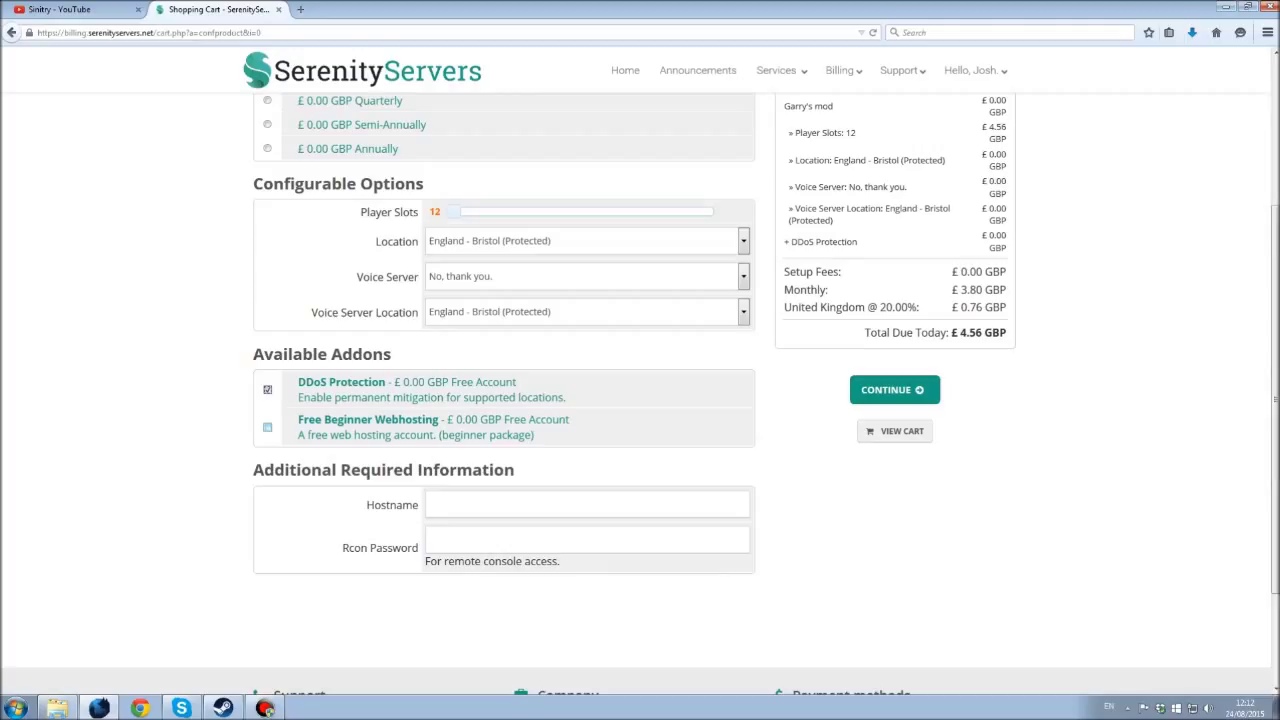
{"action": "left_click", "coordinate": [267, 389]}
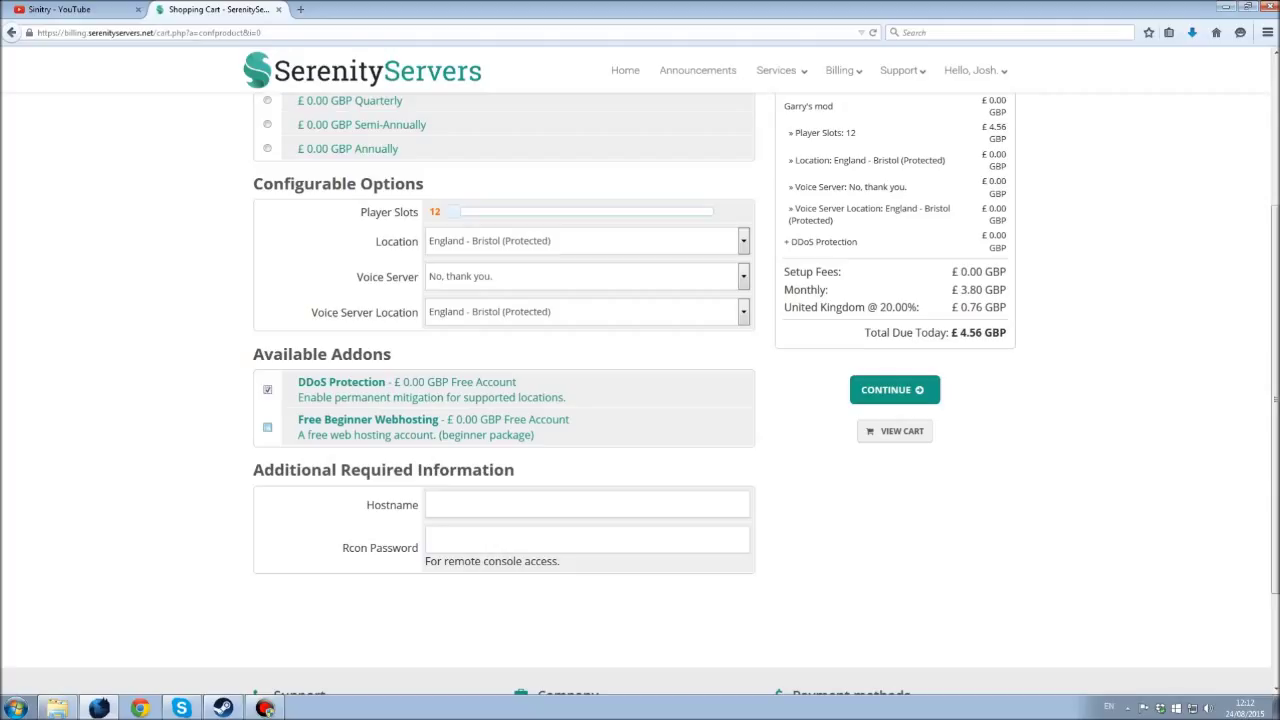
{"action": "left_click", "coordinate": [267, 427]}
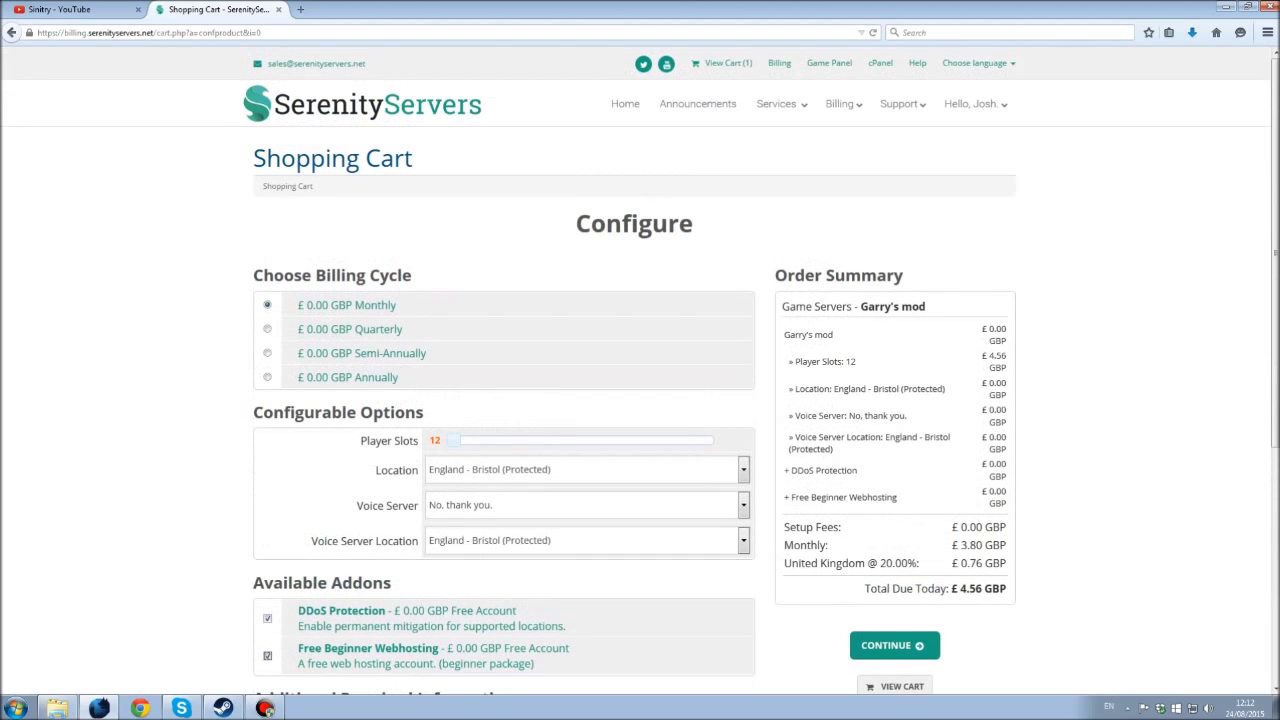
{"action": "scroll", "scroll_direction": "down", "scroll_amount": 3}
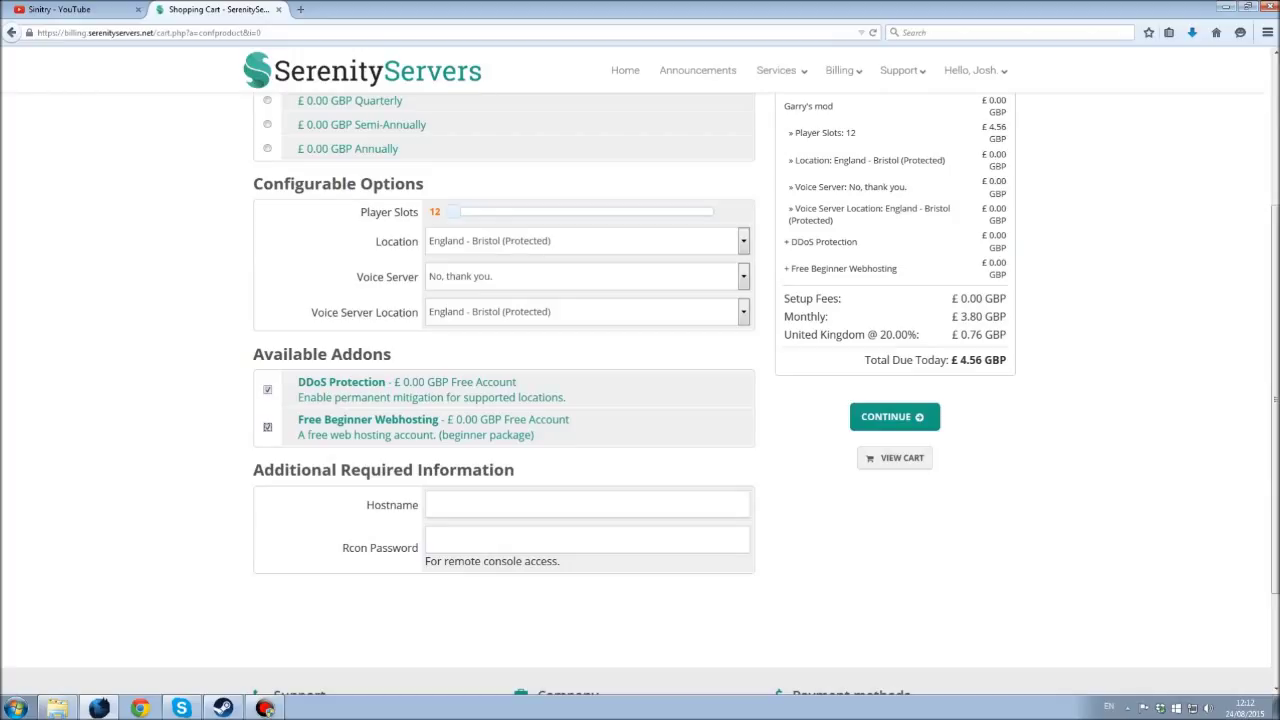
{"action": "left_click", "coordinate": [587, 503]}
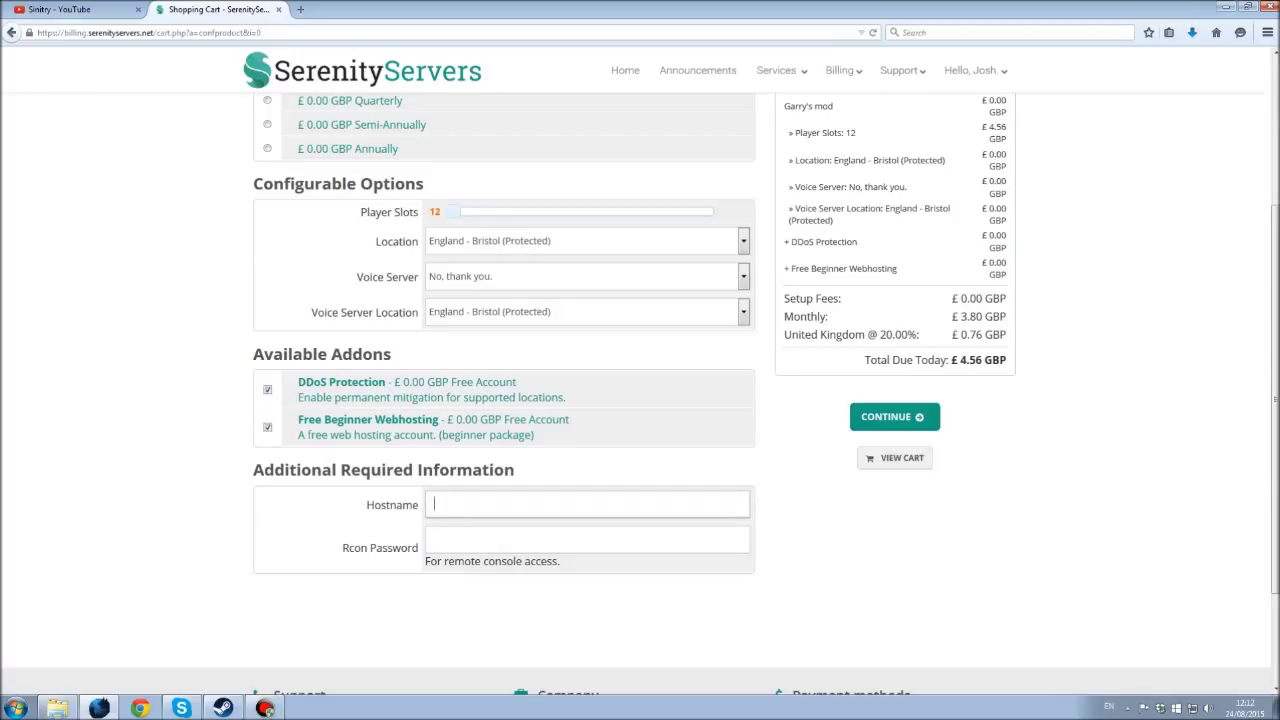
{"action": "type", "text": "Sentry Force Gaming"}
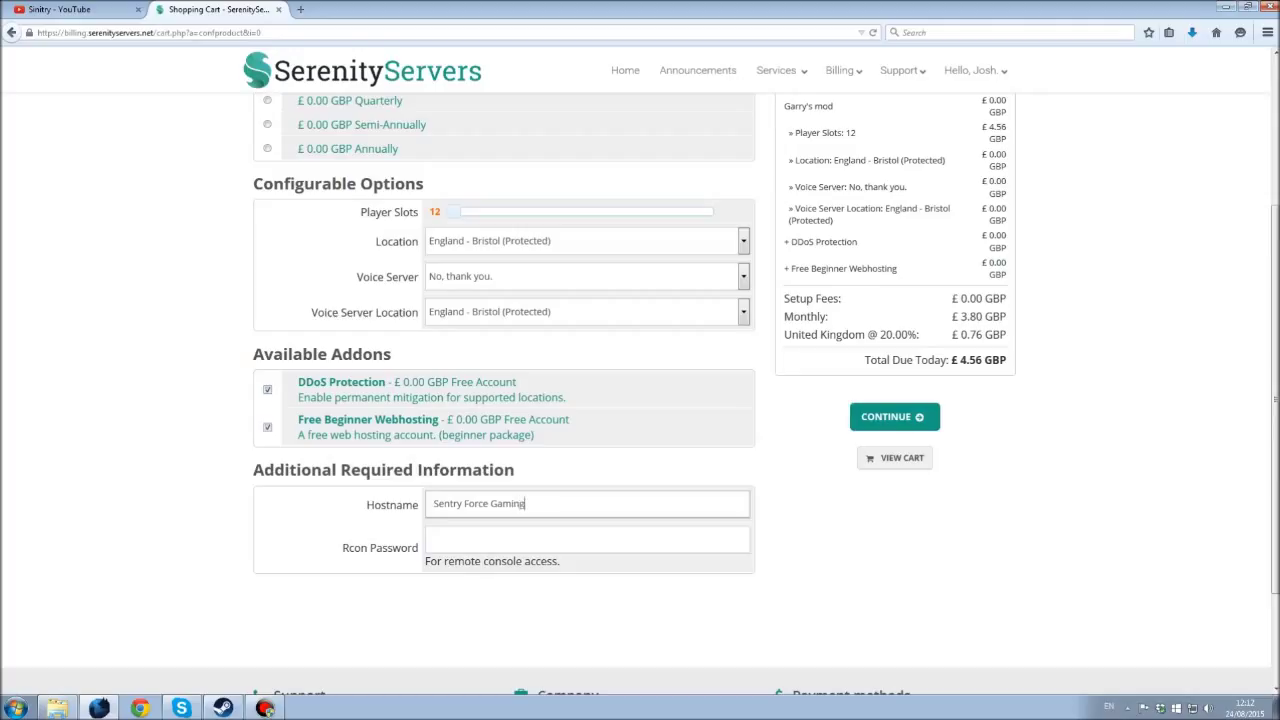
{"action": "left_click", "coordinate": [587, 538]}
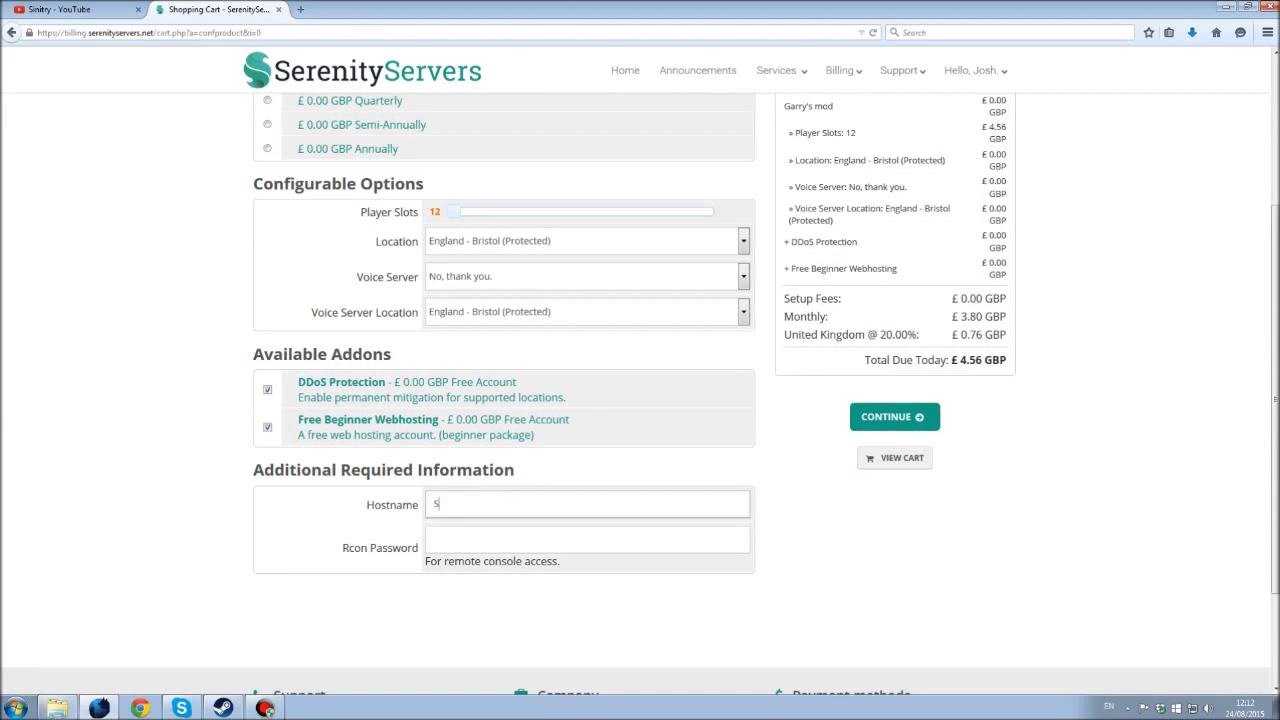
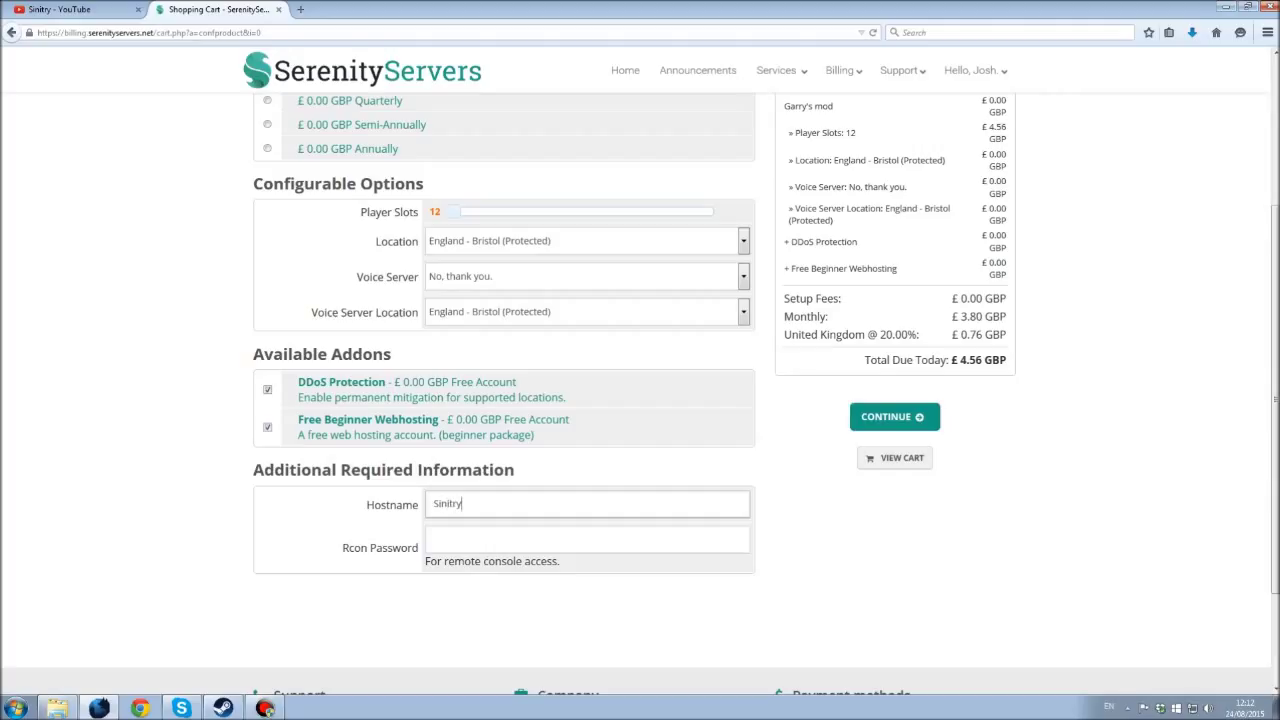
{"action": "left_click", "coordinate": [587, 538]}
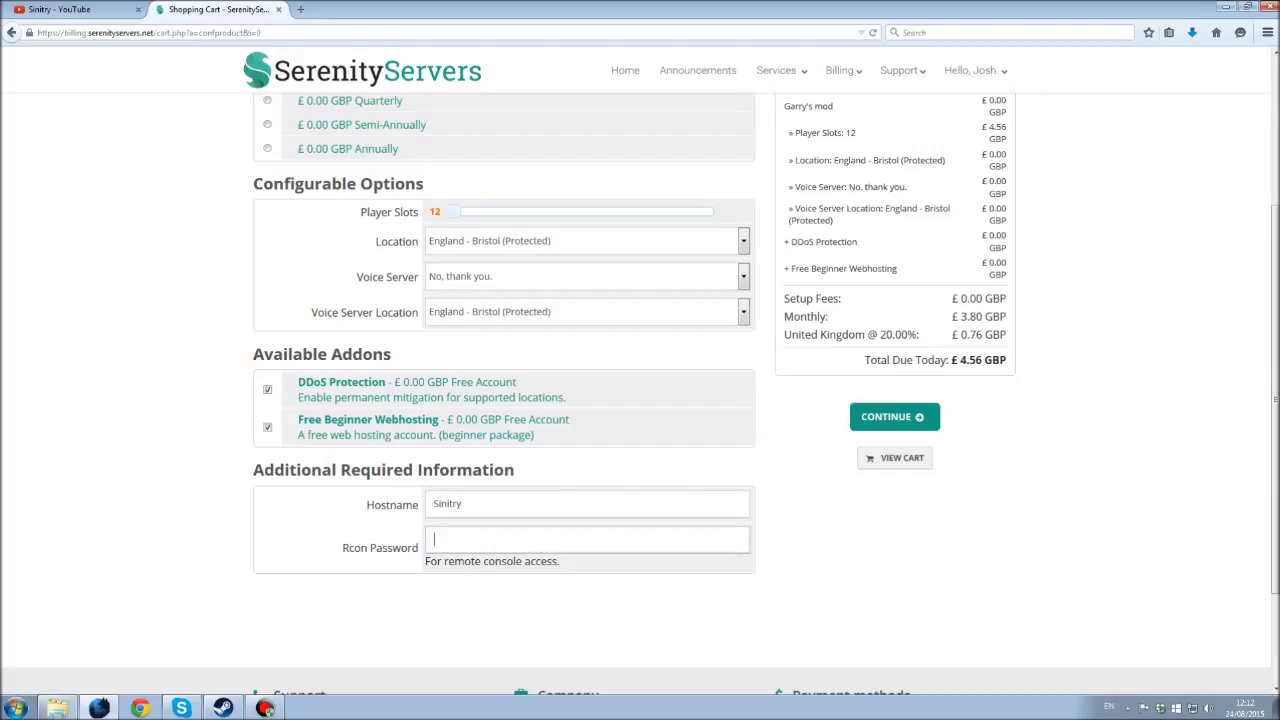
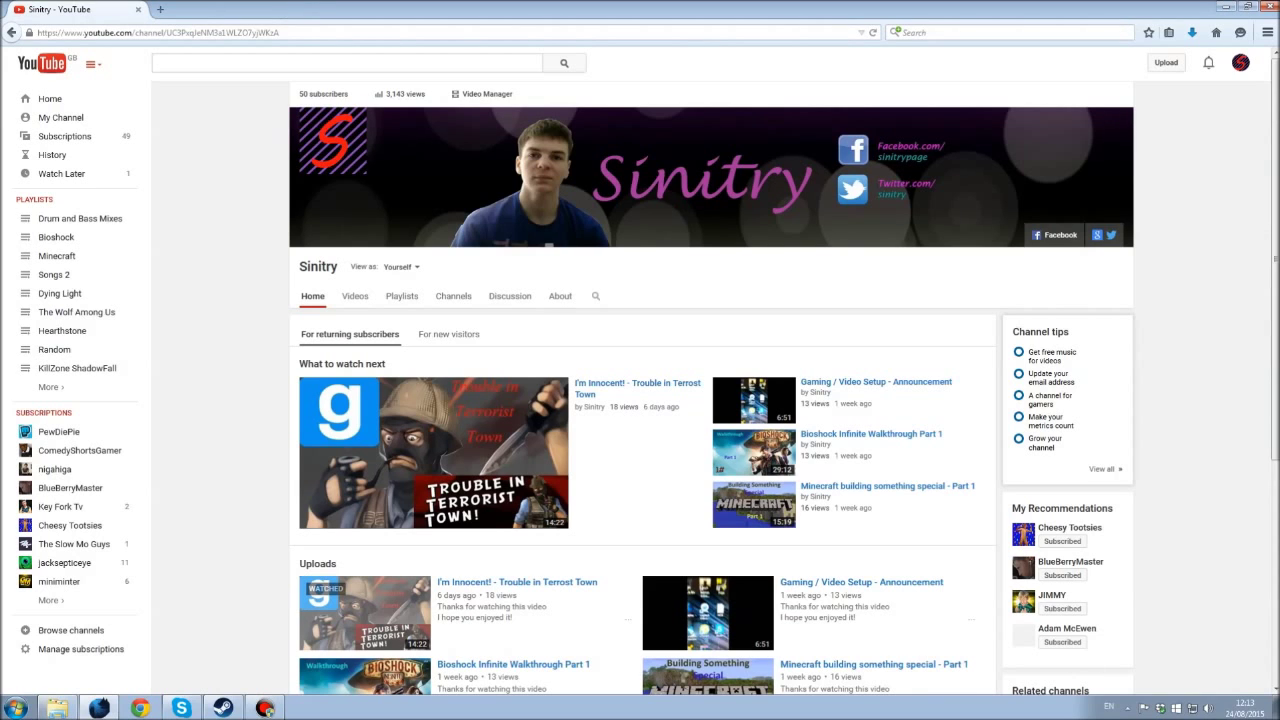
Open the 'Your new Garry's Mod server' welcome email in Gmail
{"action": "left_click", "coordinate": [301, 9]}
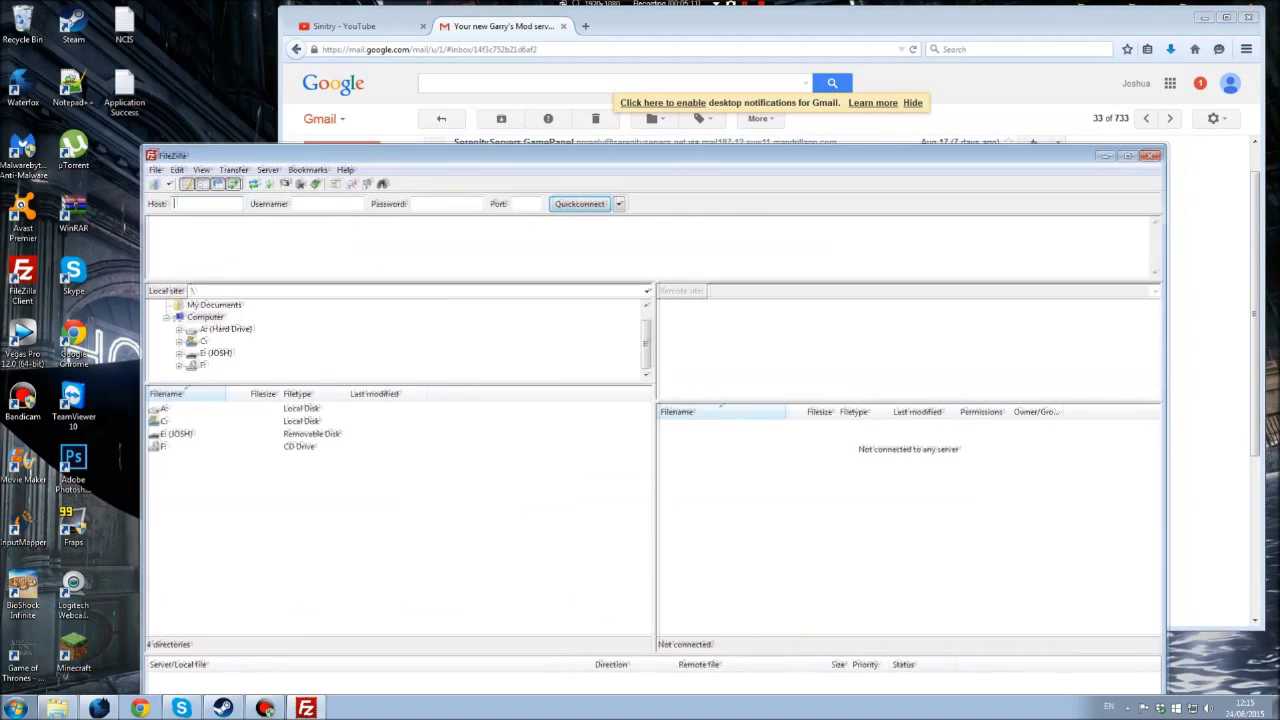
Enter host 185.38.148.159 in FileZilla and move on to the login credentials
{"action": "type", "text": "185.38.148.159"}
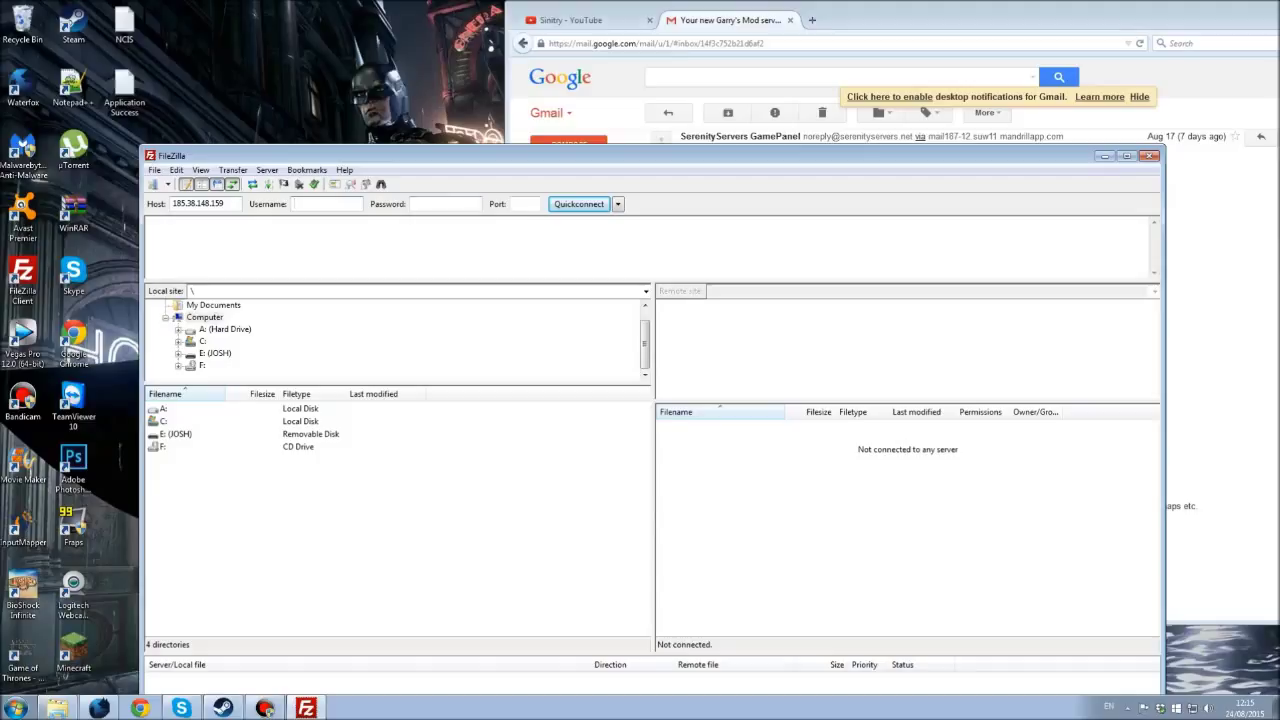
{"action": "left_click", "coordinate": [578, 203]}
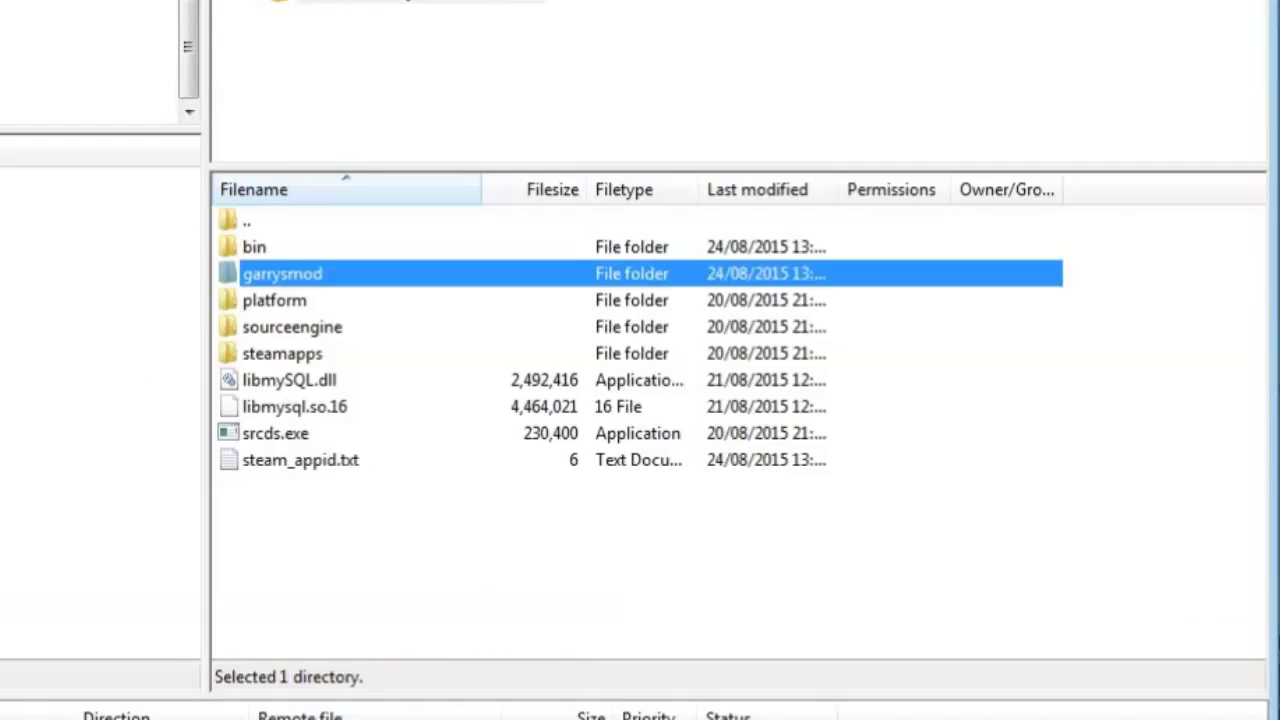
Open the remote garrysmod folder, browse materials and models, then bring up NEW UPLOADED
{"action": "double_click", "coordinate": [283, 273]}
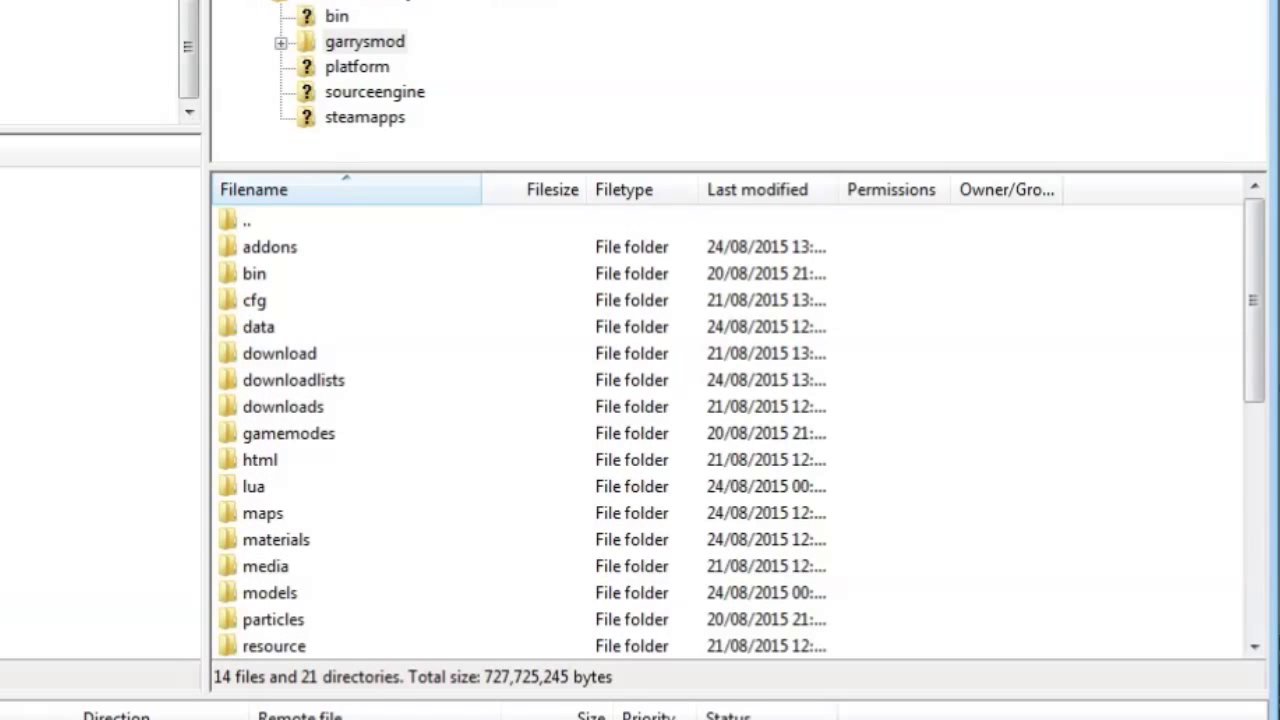
{"action": "left_click", "coordinate": [275, 539]}
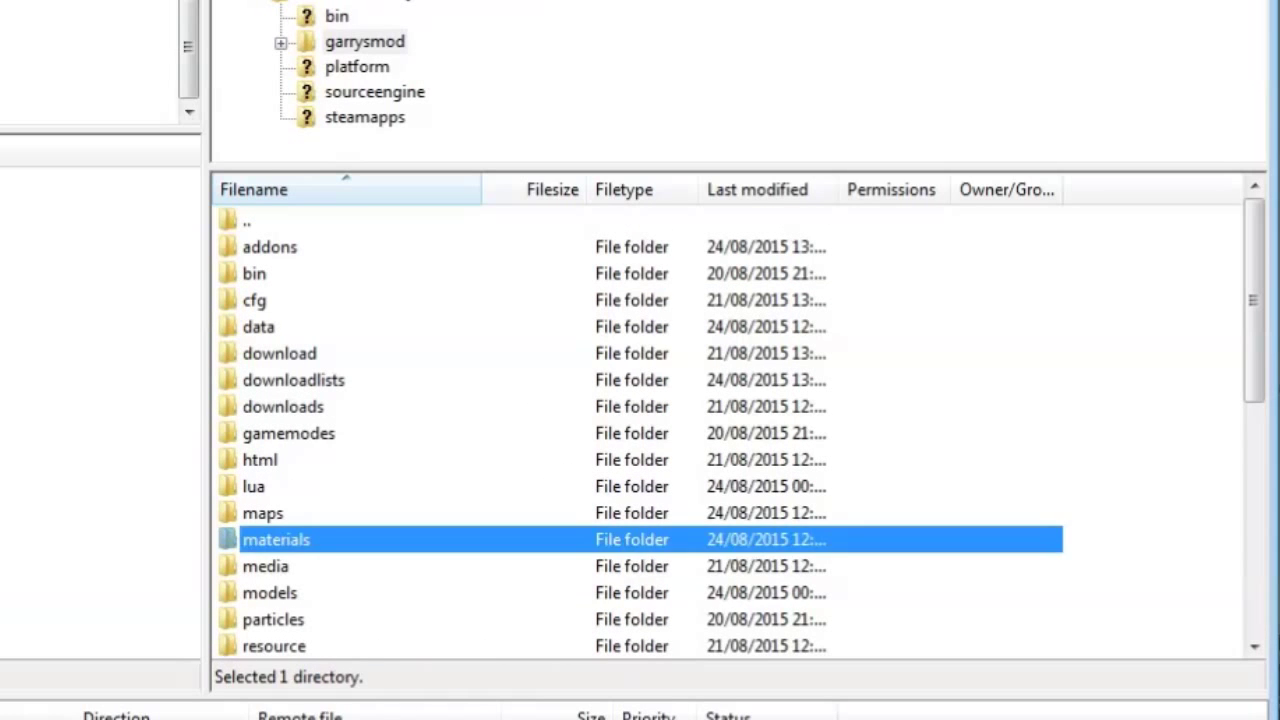
{"action": "scroll", "scroll_direction": "down", "scroll_amount": 3}
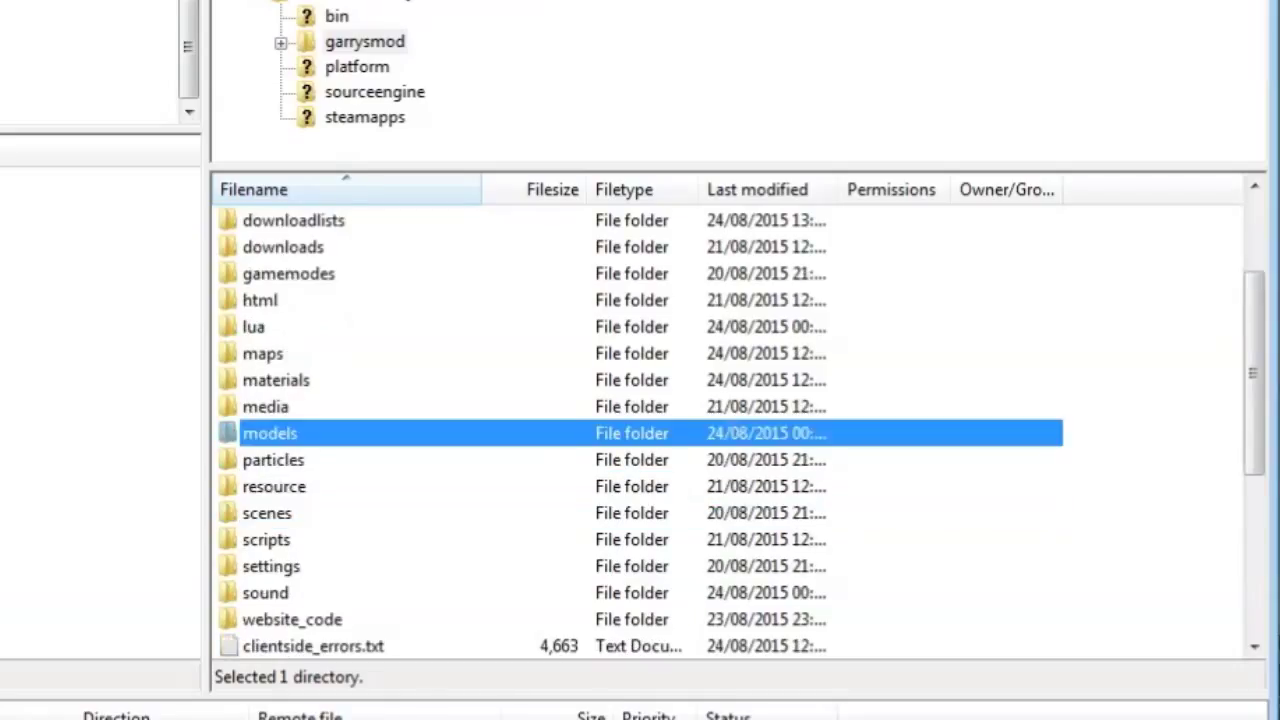
{"action": "left_click", "coordinate": [265, 592]}
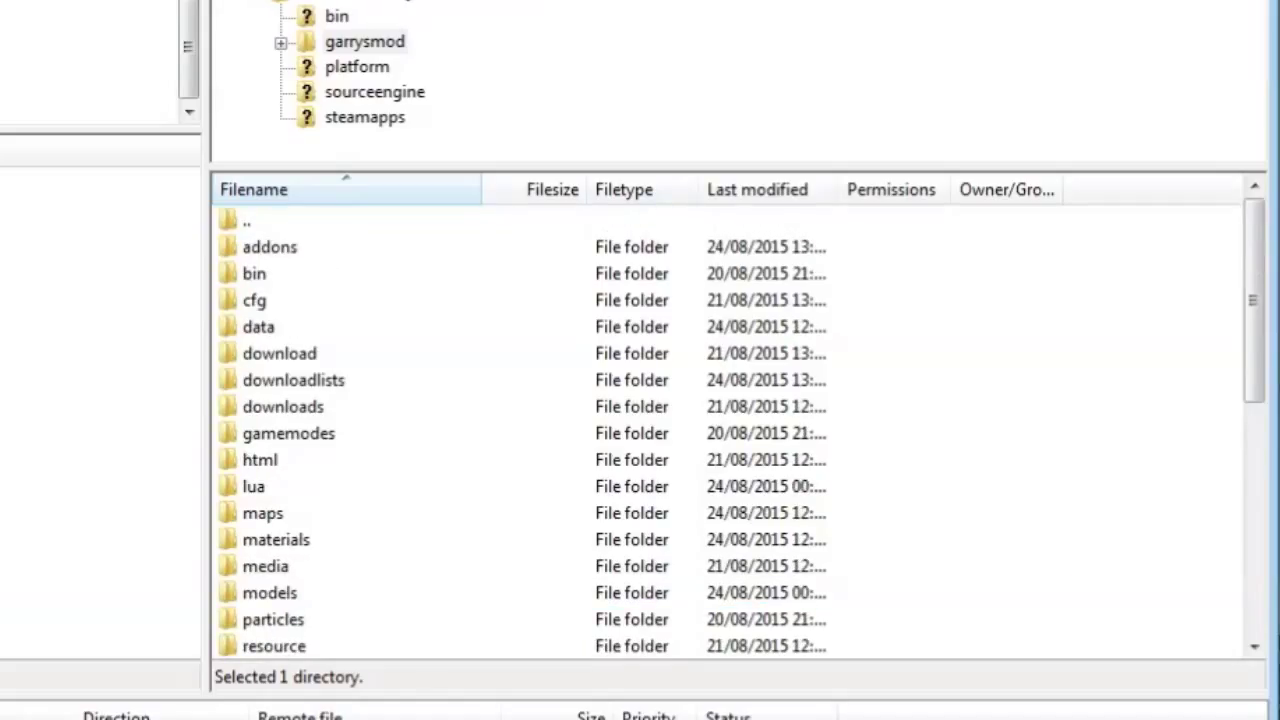
{"action": "left_click", "coordinate": [269, 247]}
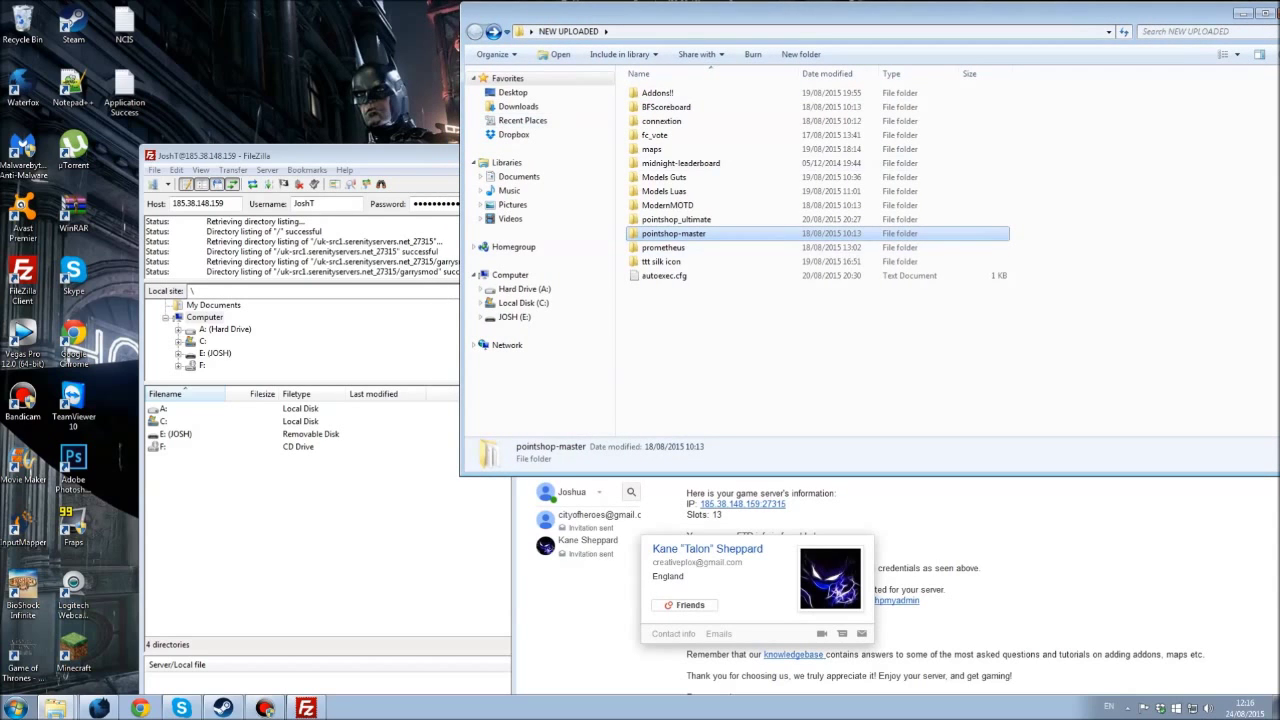
{"action": "mouse_move", "coordinate": [673, 233]}
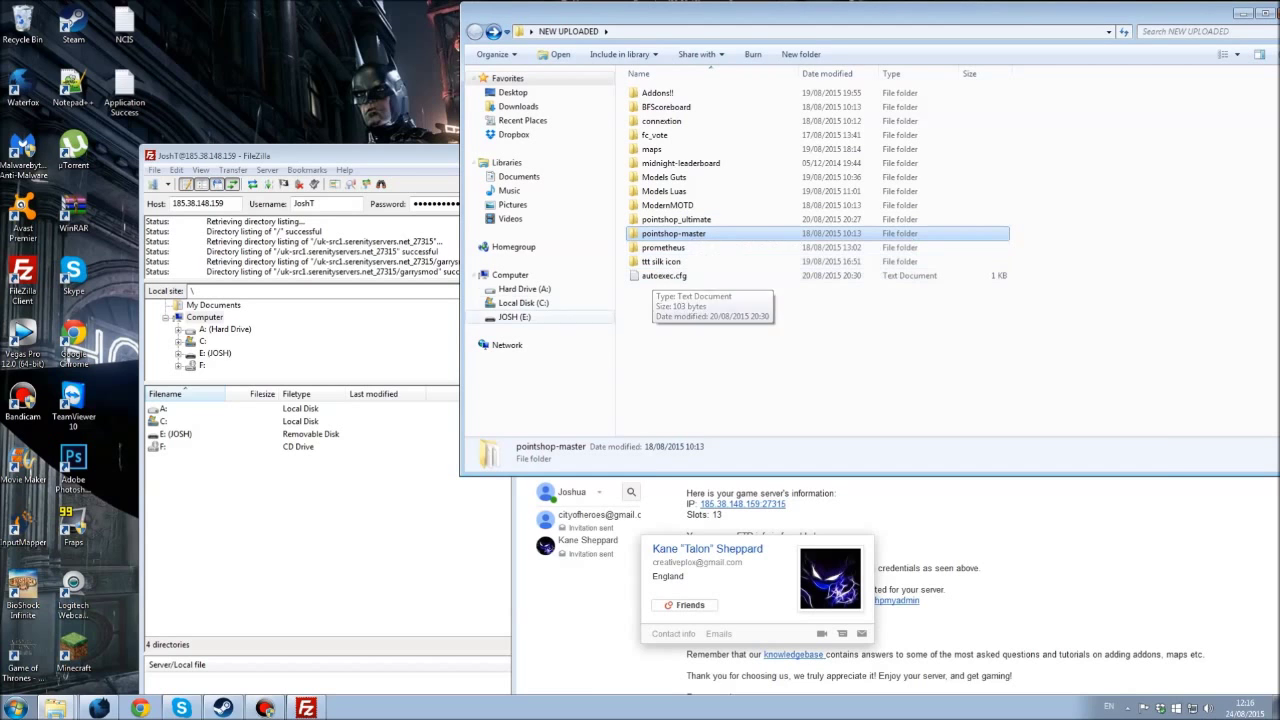
List the server's installed addons in FileZilla, then reopen the local pointshop-master folder
{"action": "left_click", "coordinate": [210, 155]}
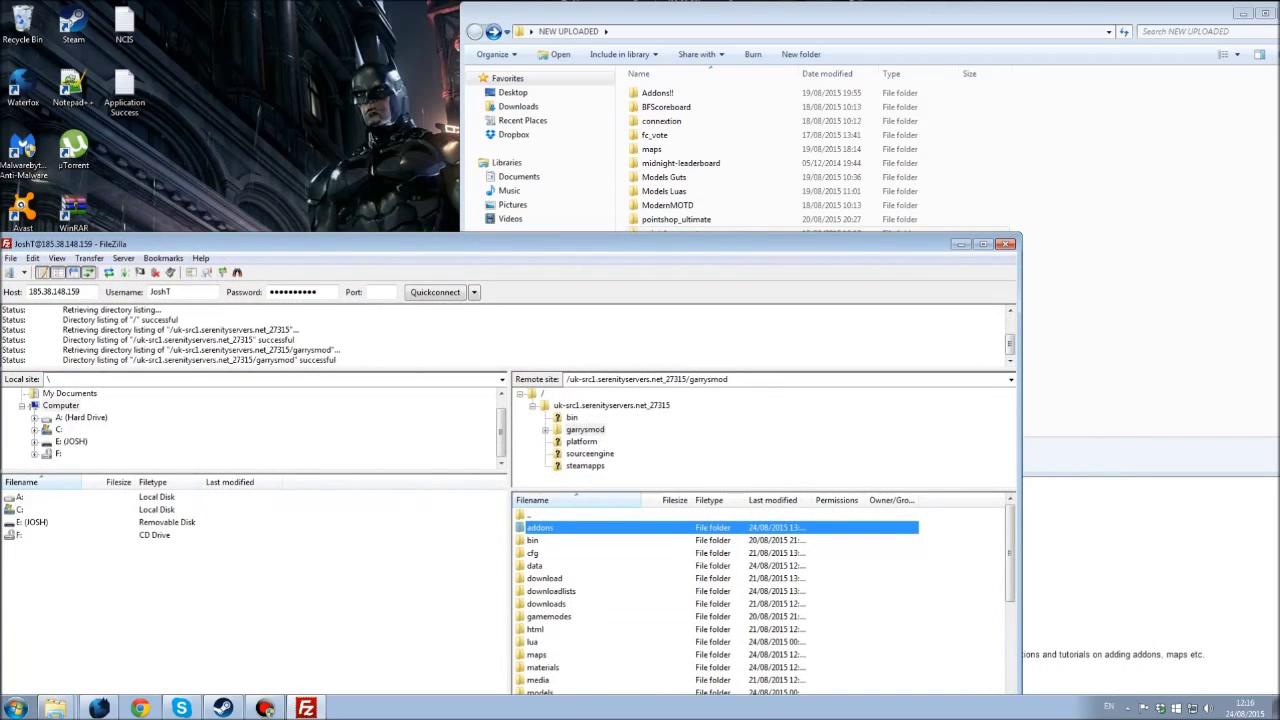
{"action": "double_click", "coordinate": [540, 527]}
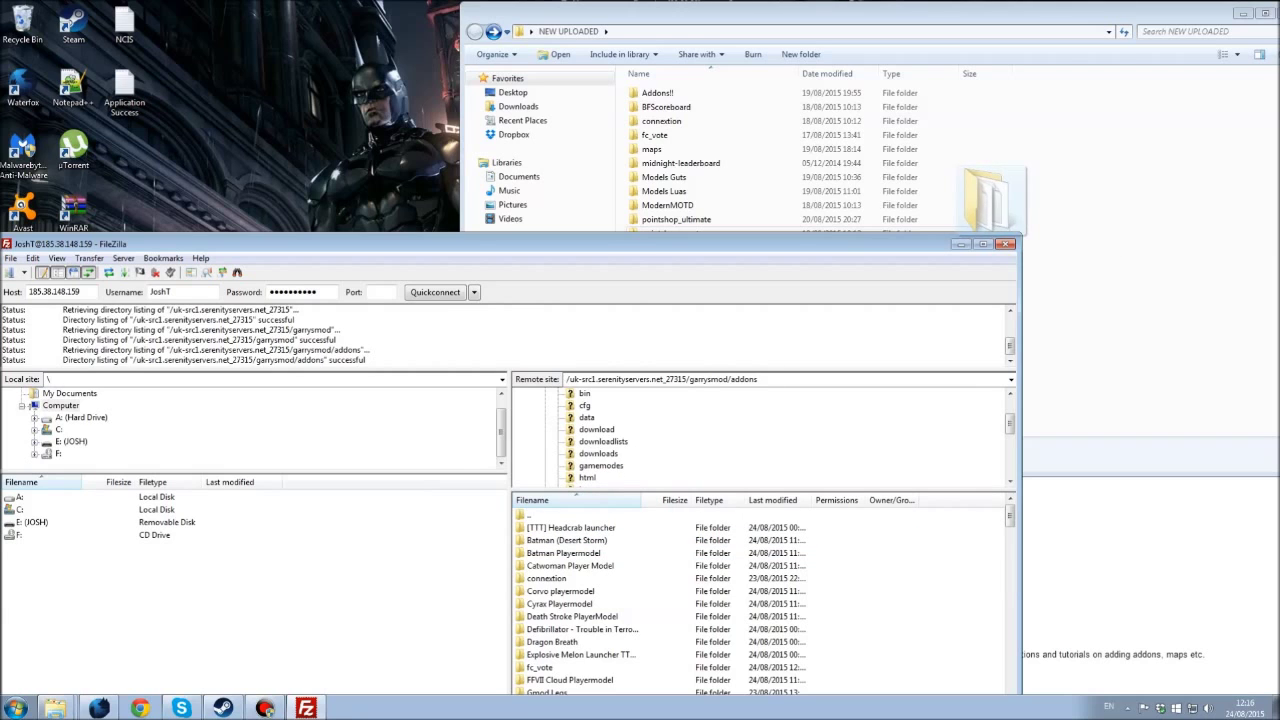
{"action": "left_click", "coordinate": [565, 553]}
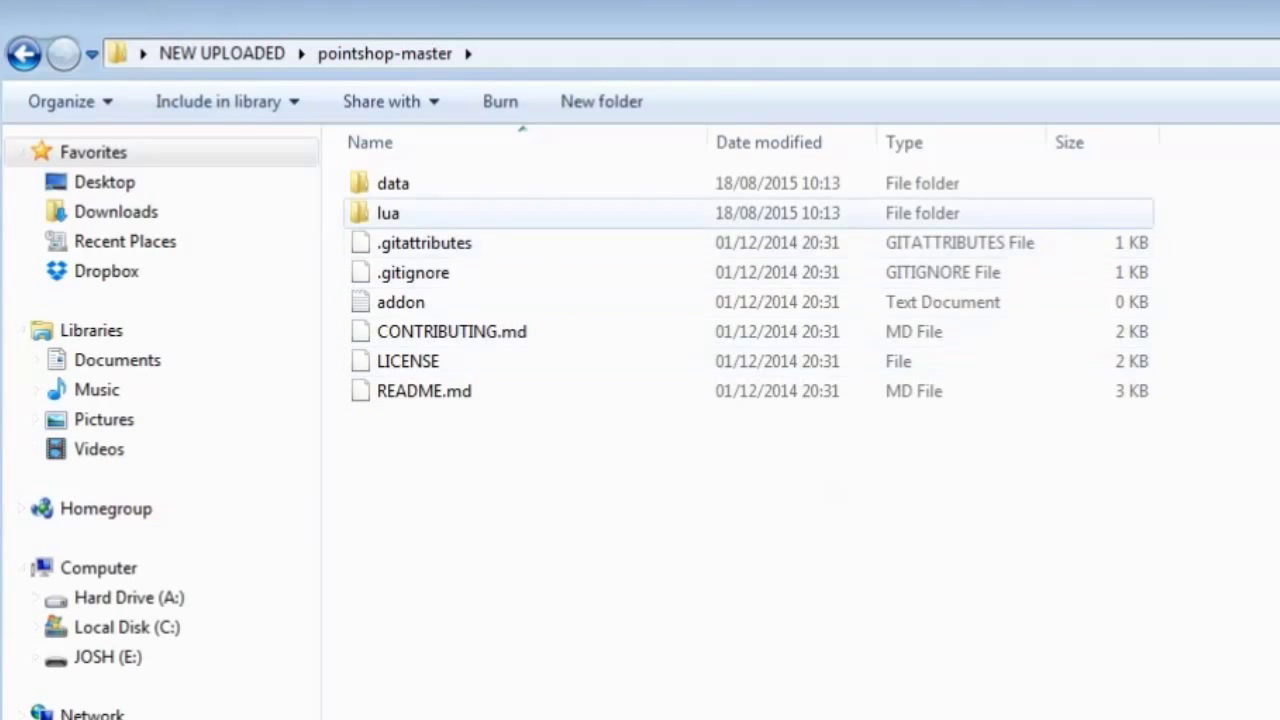
Browse into lua\pointshop\items\playermodels, showing only __category.lua
{"action": "double_click", "coordinate": [387, 213]}
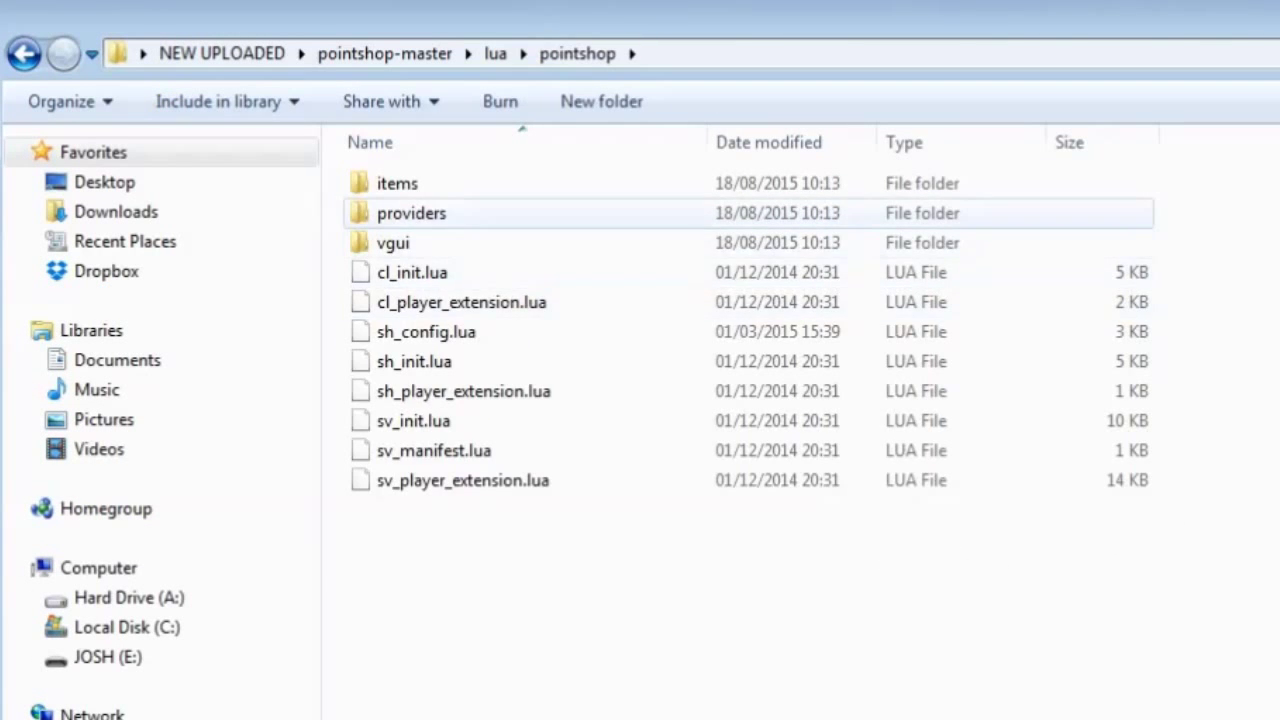
{"action": "double_click", "coordinate": [397, 183]}
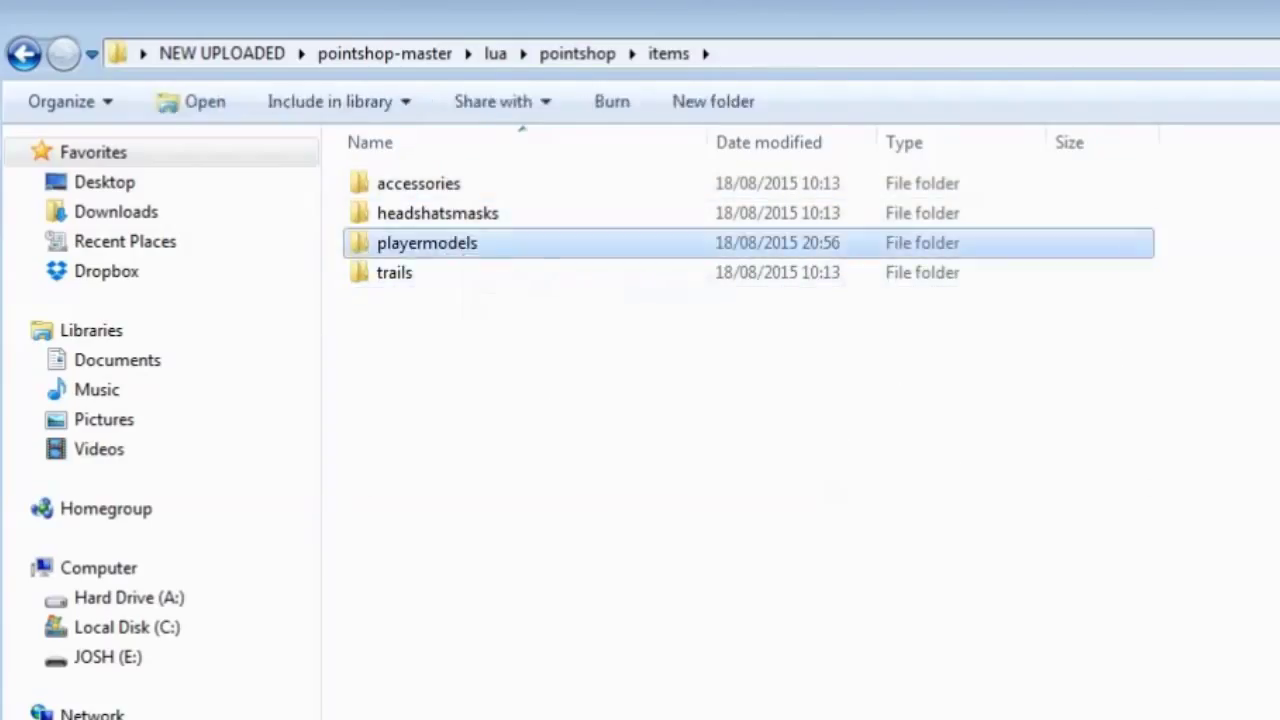
{"action": "double_click", "coordinate": [427, 242]}
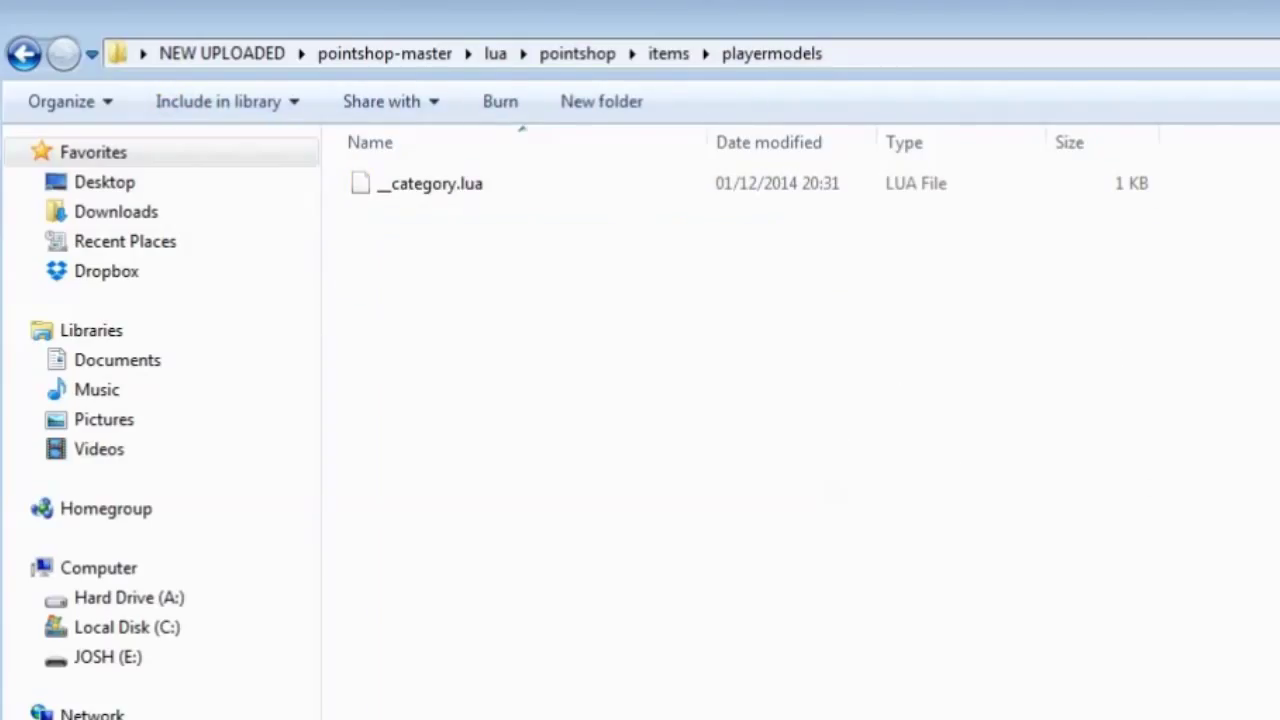